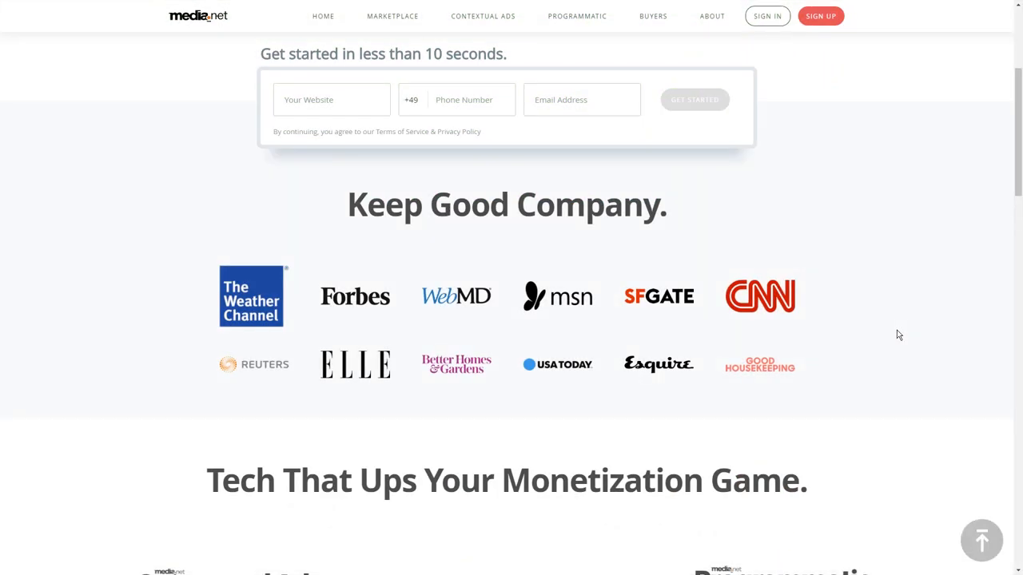
Scroll the Media.net homepage down past the banner and back up around the product intro.
scroll("down", 3)
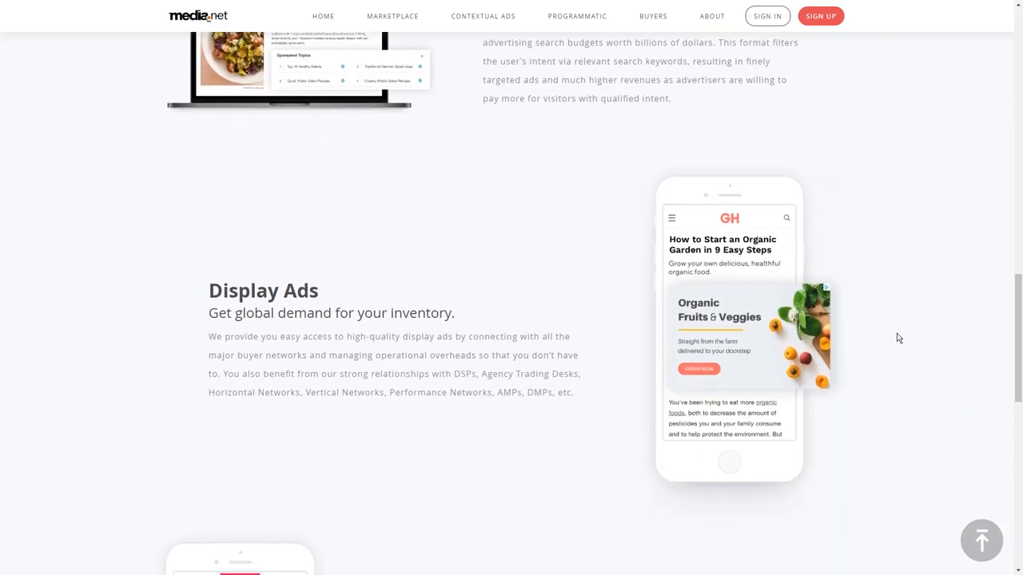
scroll("down", 3)
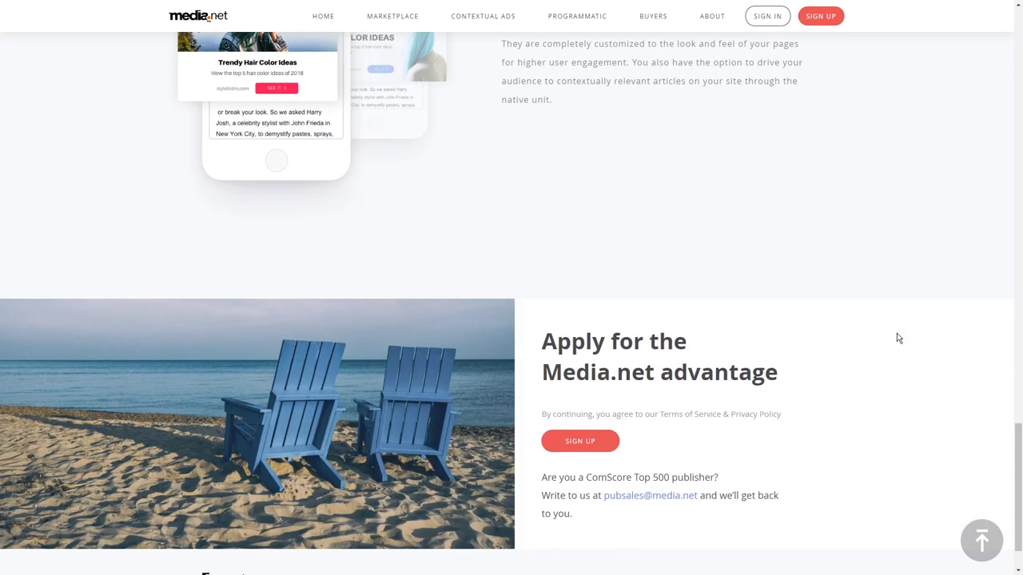
scroll("down", 3)
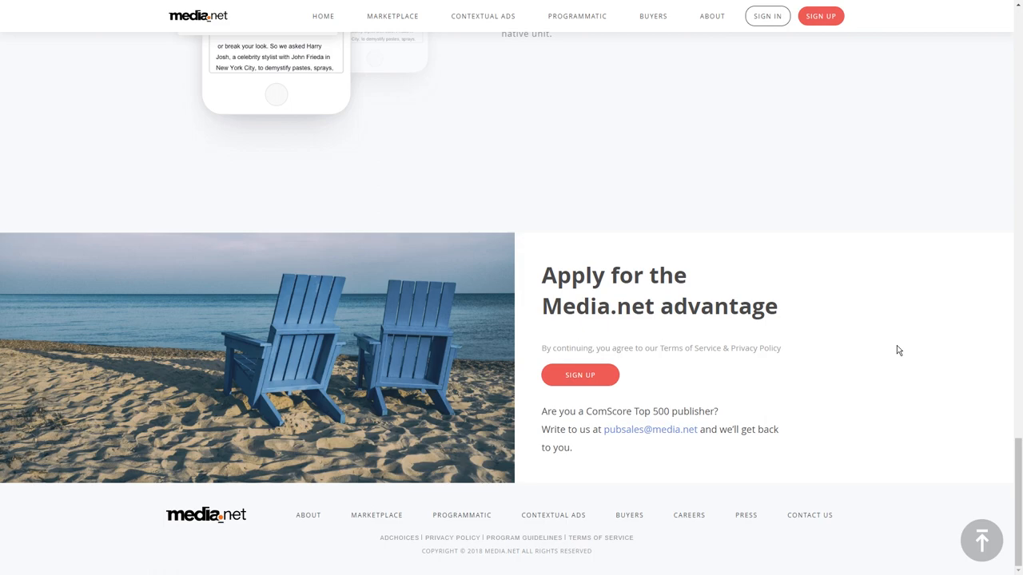
scroll("up", 3)
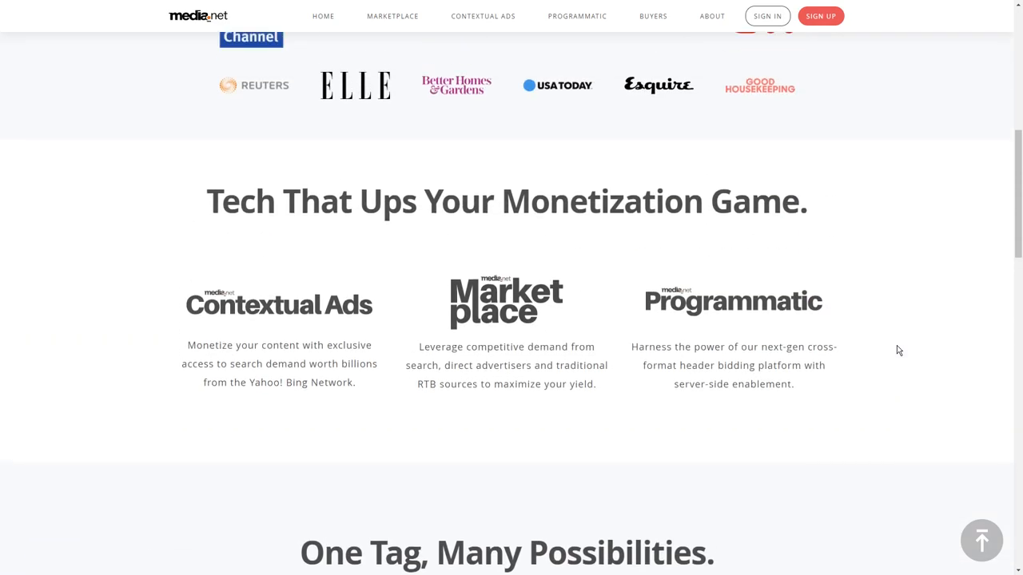
scroll("up", 3)
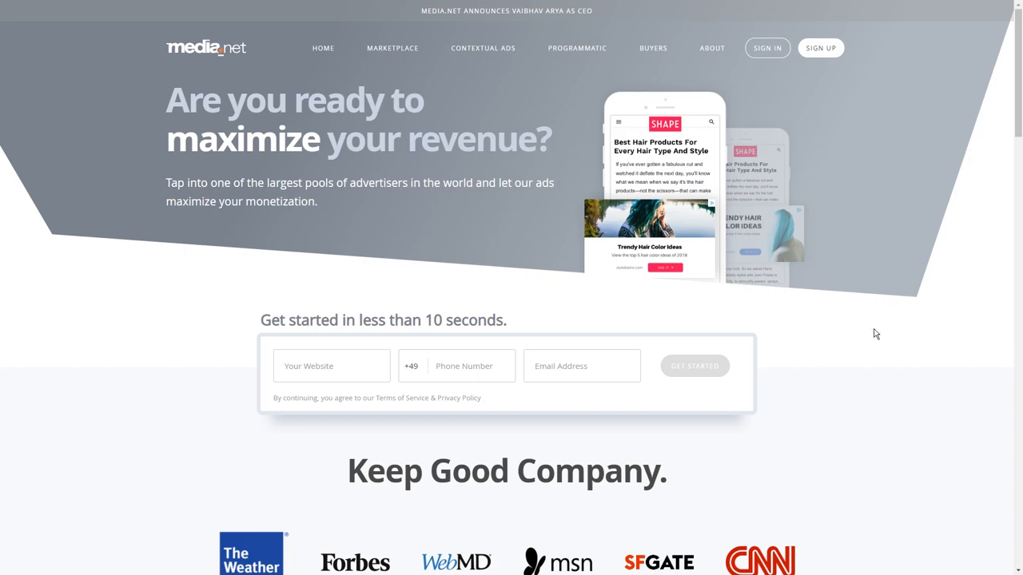
scroll("down", 3)
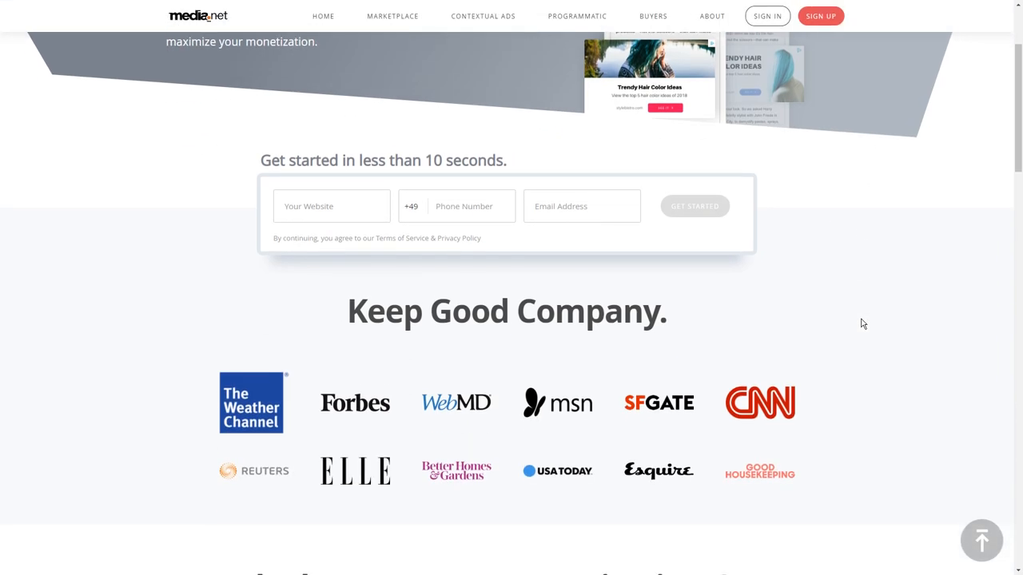
scroll("up", 3)
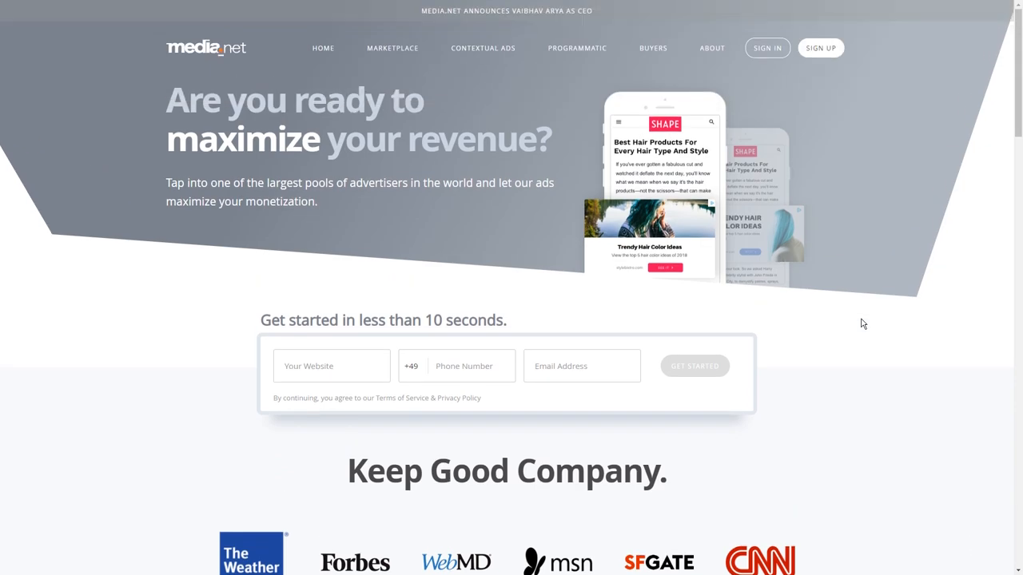
mouse_move(394, 295)
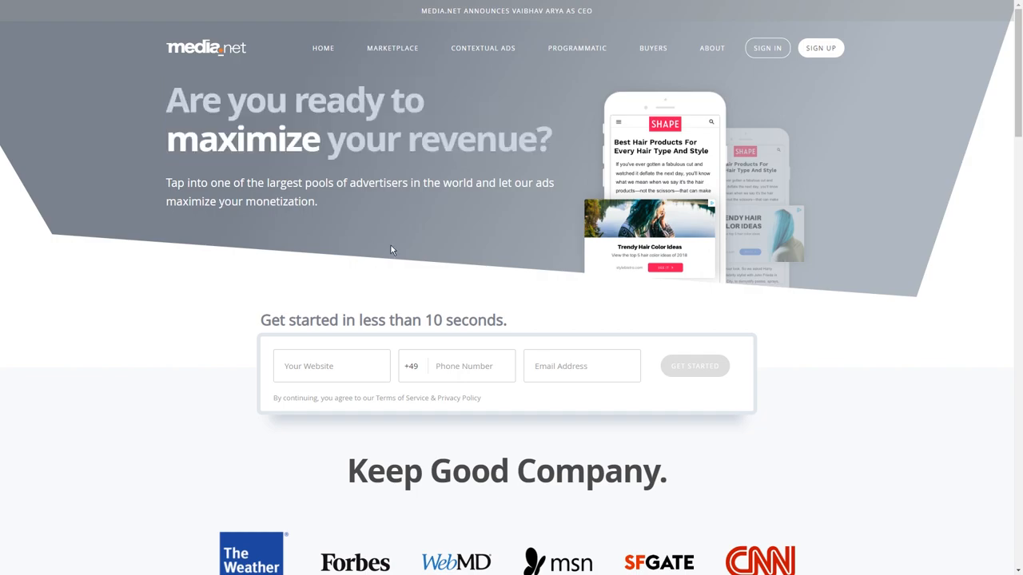
mouse_move(594, 257)
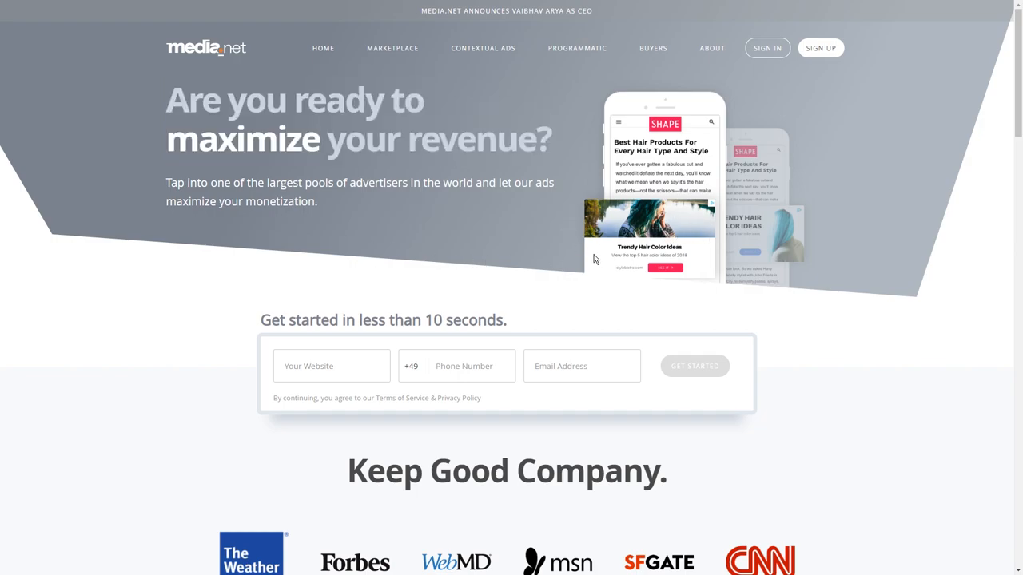
mouse_move(296, 169)
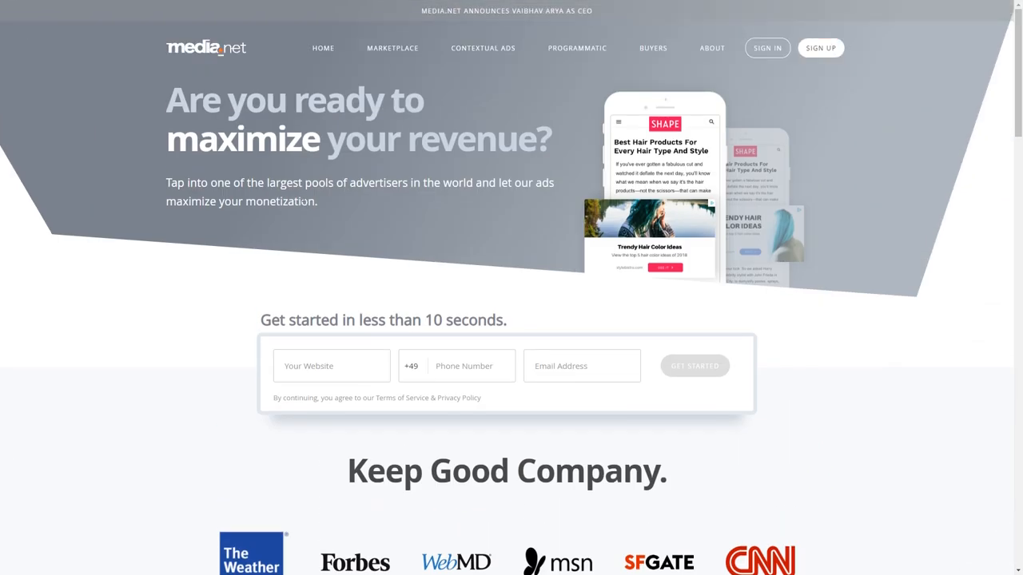
mouse_move(189, 8)
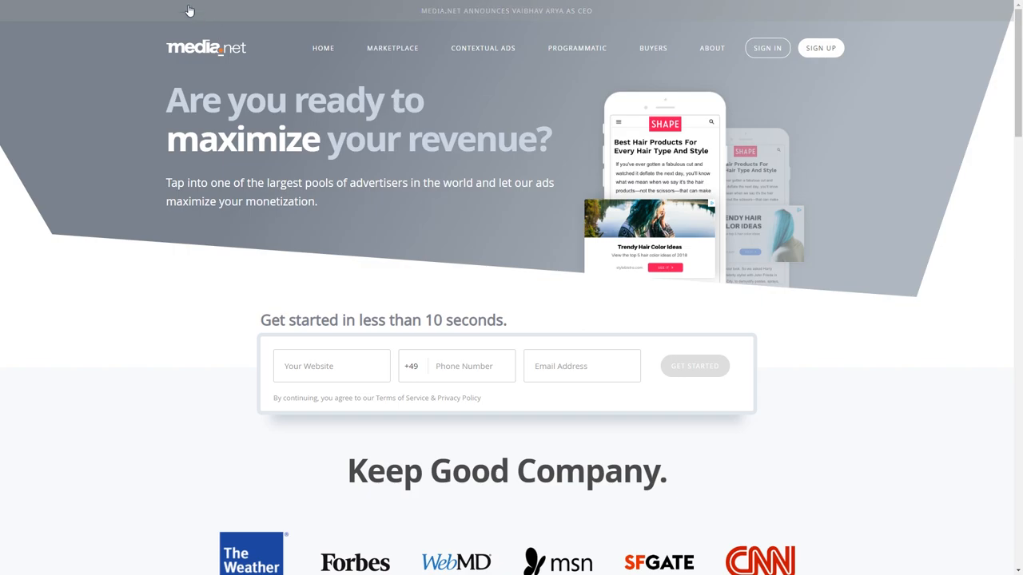
mouse_move(179, 29)
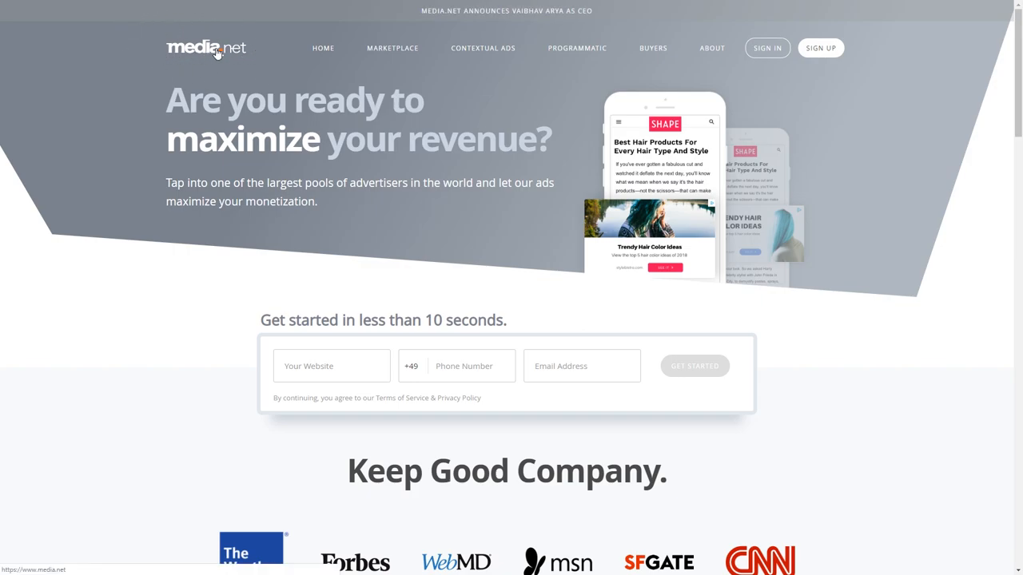
Scroll down to 'Tech That Ups Your Monetization Game' showing Contextual Ads, Marketplace and Programmatic.
scroll("down", 3)
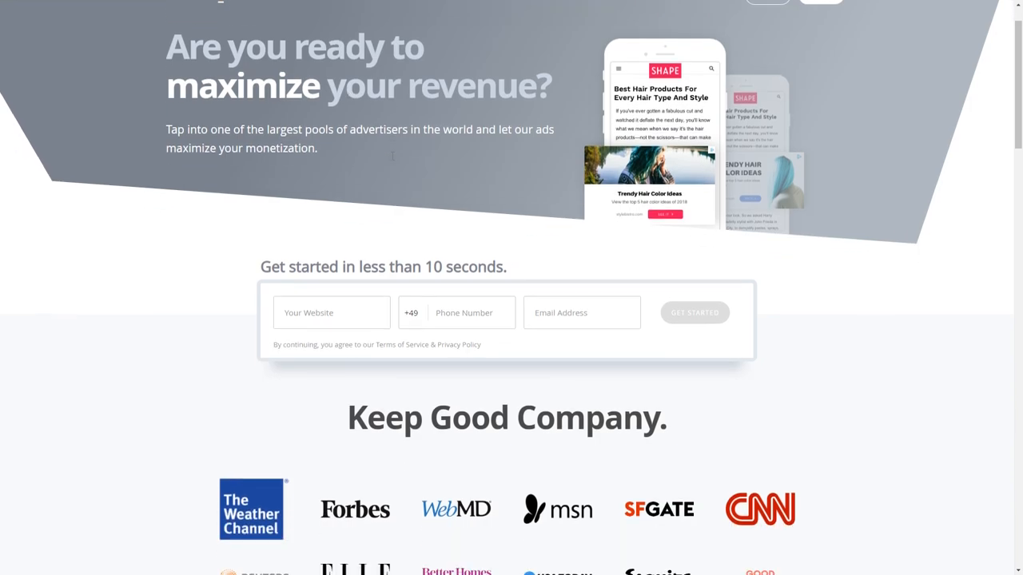
scroll("down", 3)
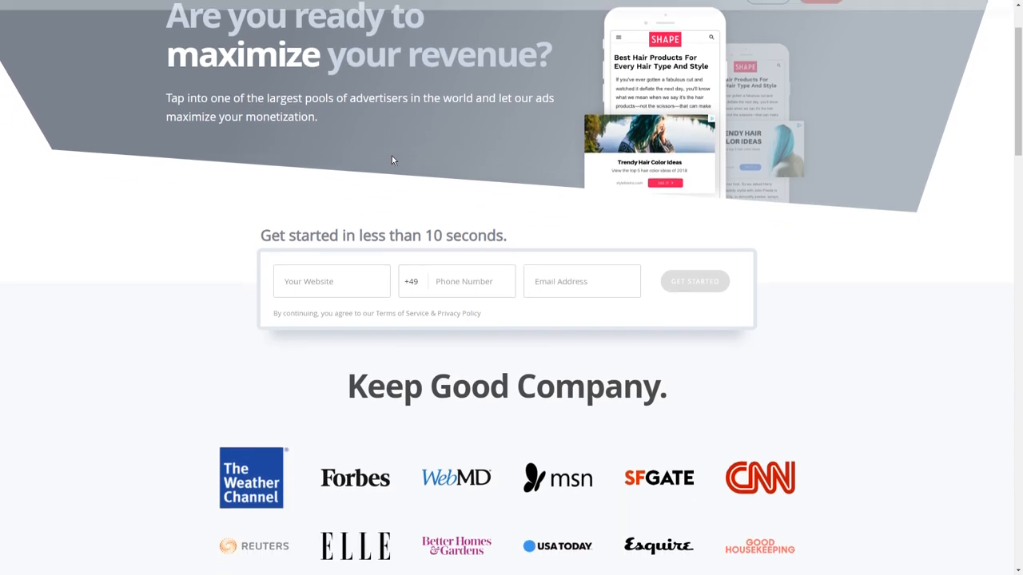
scroll("down", 3)
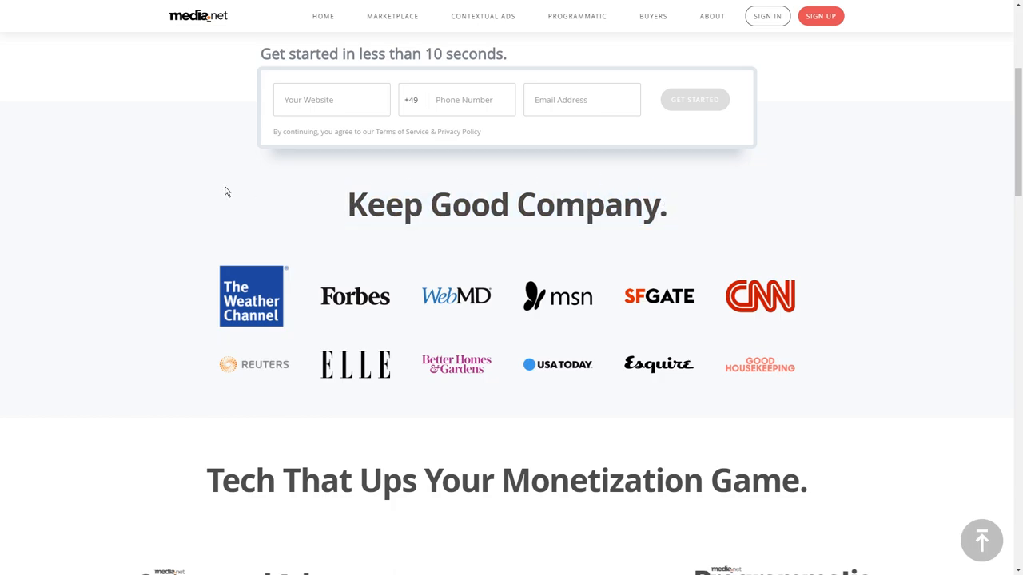
scroll("down", 3)
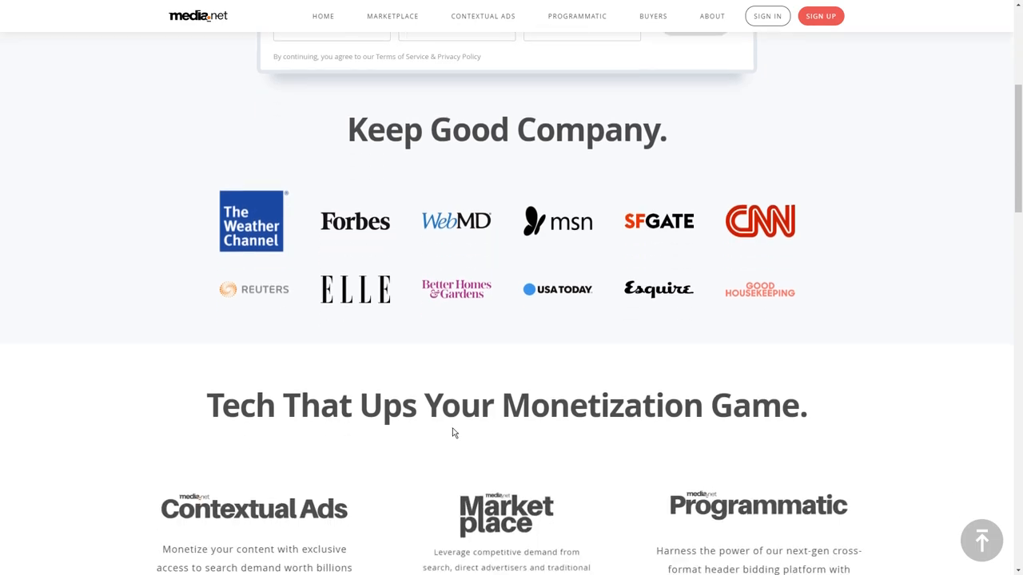
scroll("up", 3)
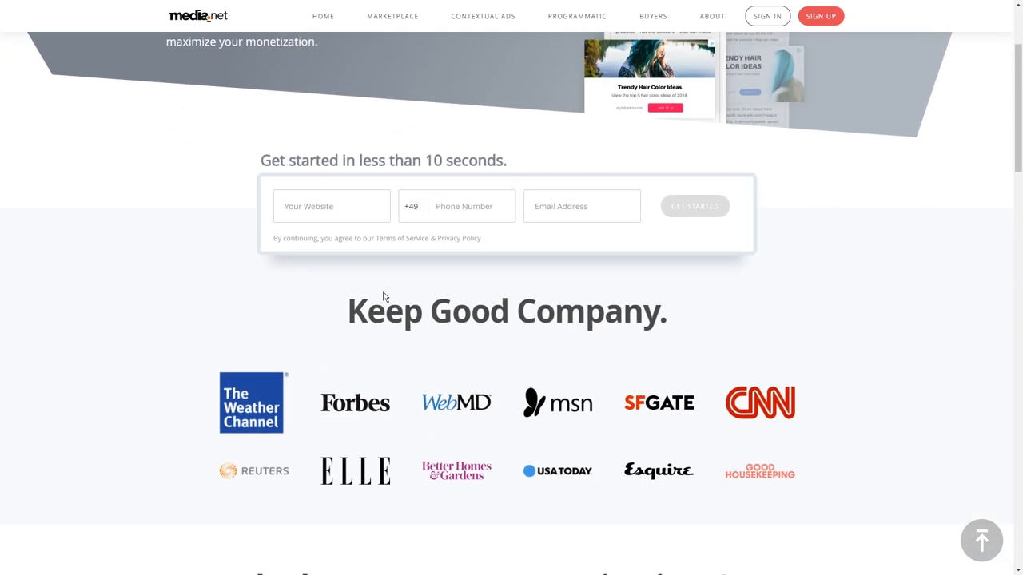
scroll("down", 3)
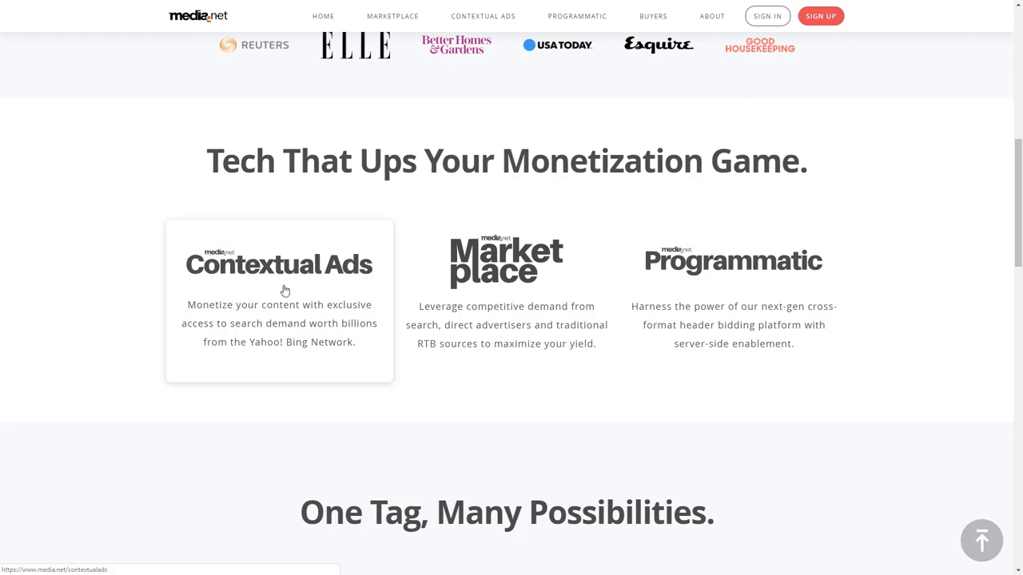
mouse_move(728, 246)
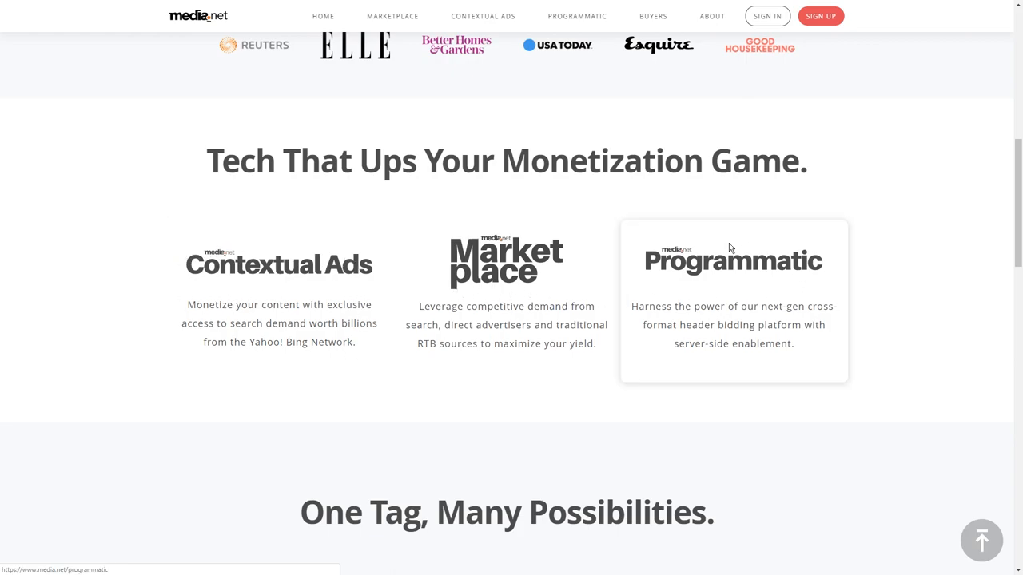
mouse_move(828, 402)
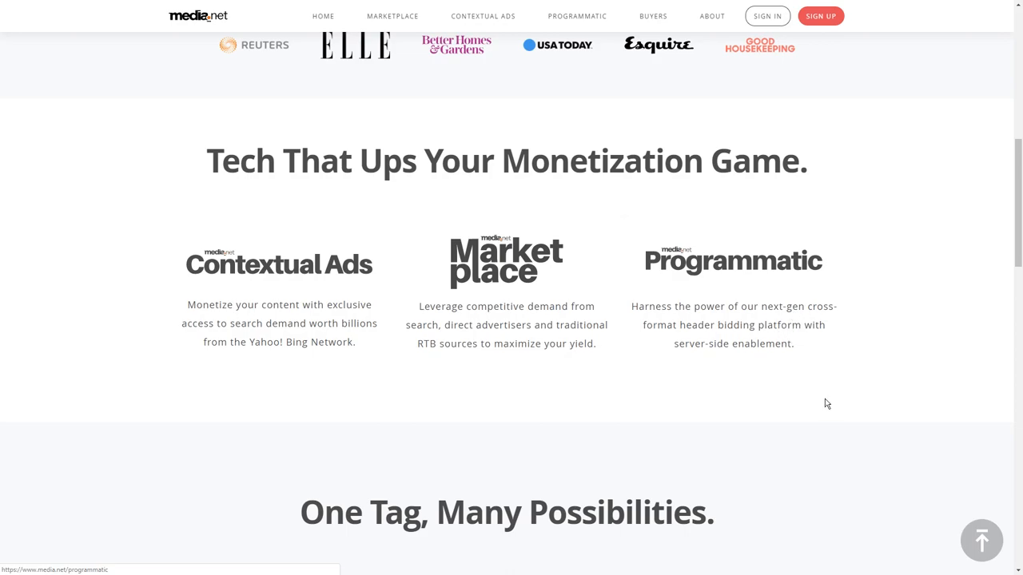
mouse_move(307, 254)
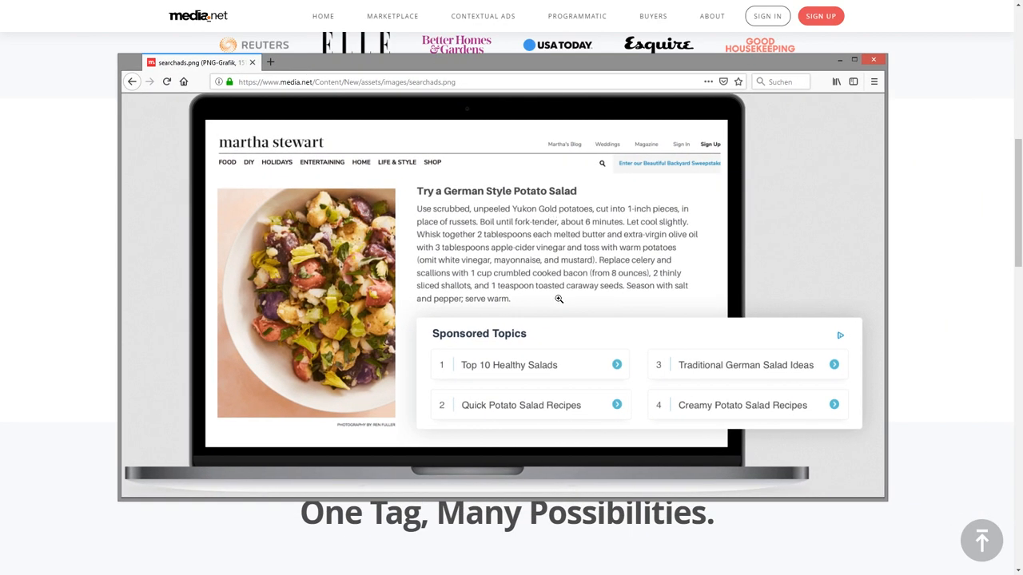
mouse_move(425, 273)
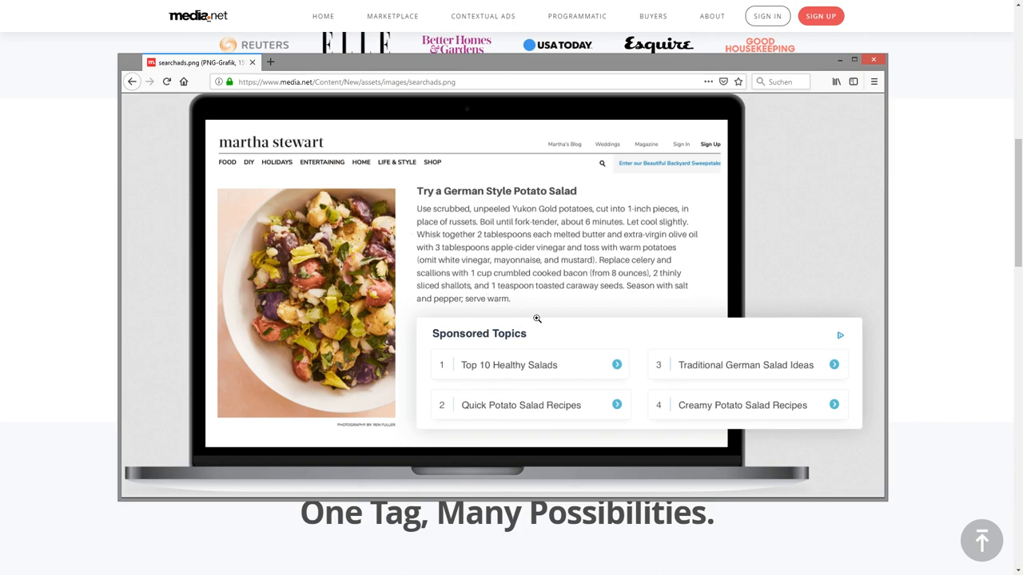
mouse_move(372, 239)
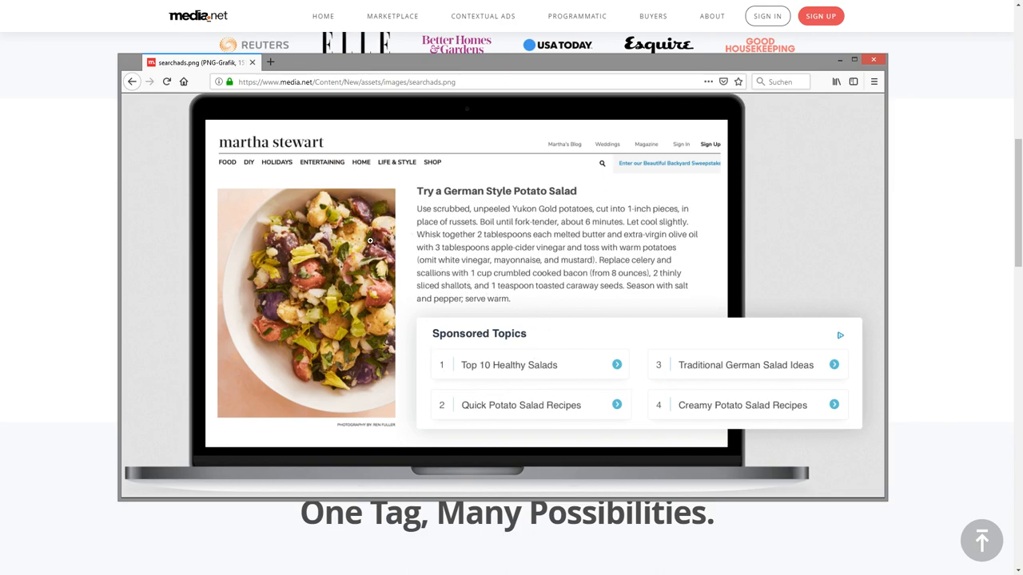
mouse_move(526, 334)
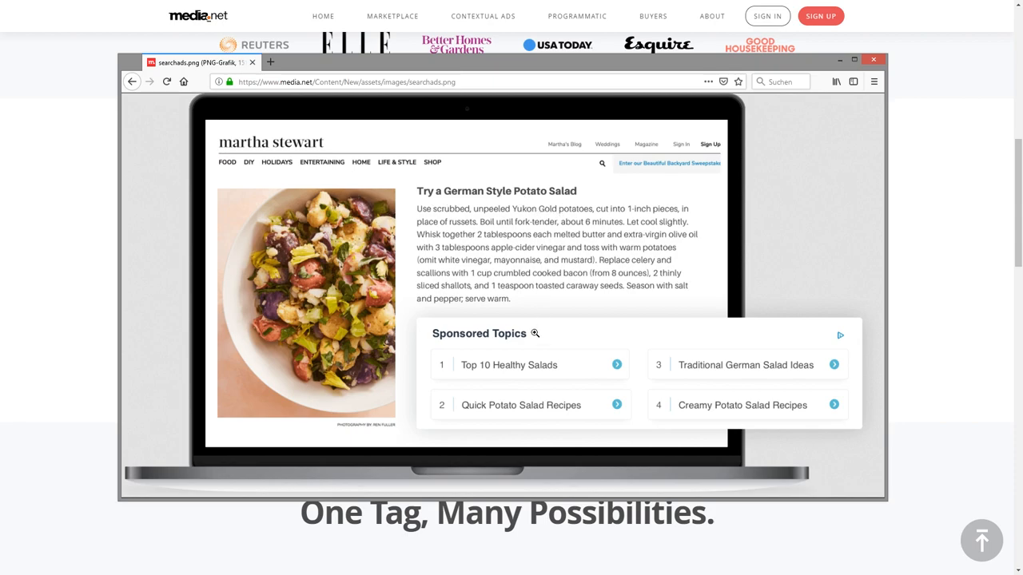
mouse_move(751, 377)
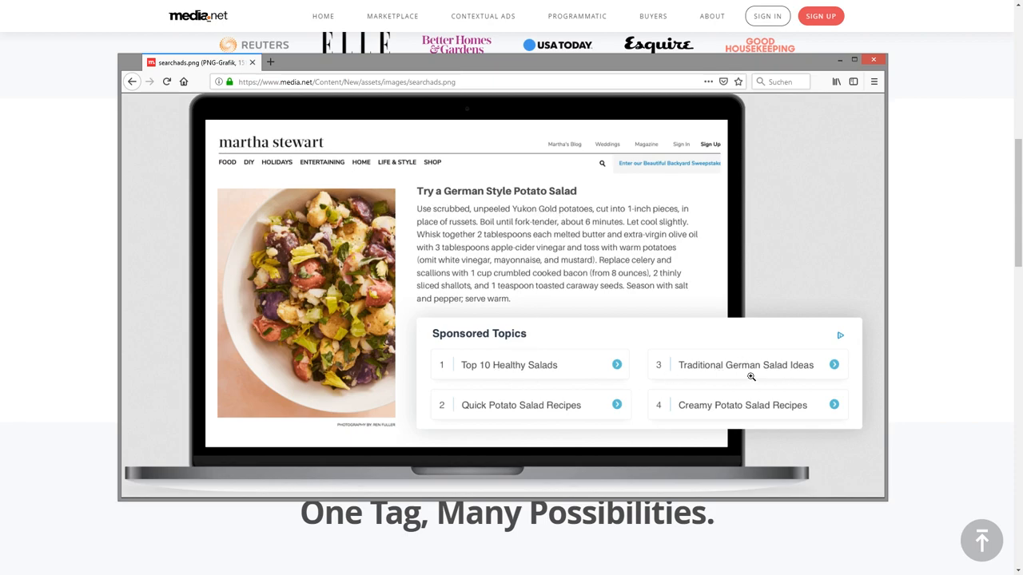
mouse_move(703, 376)
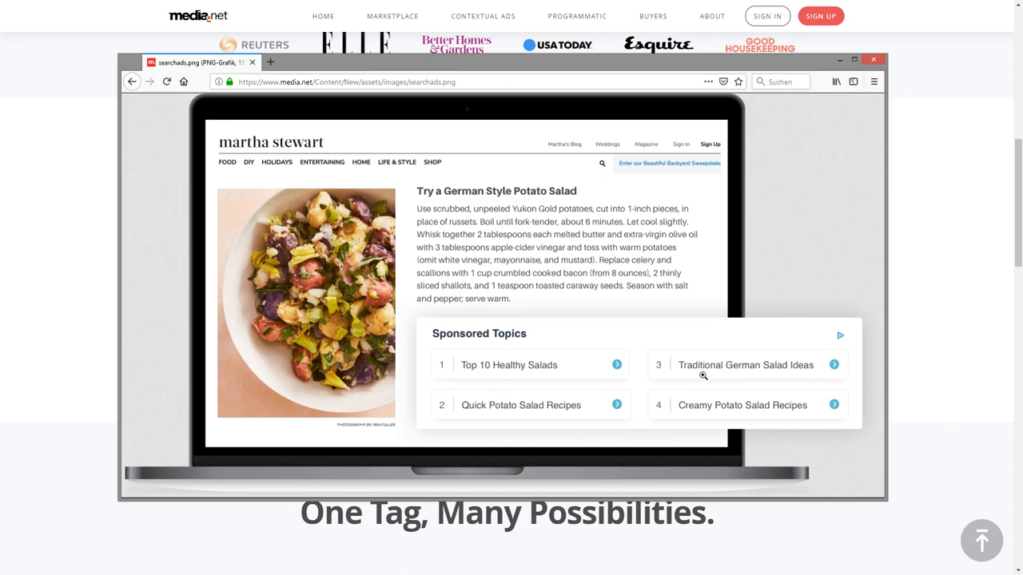
mouse_move(646, 335)
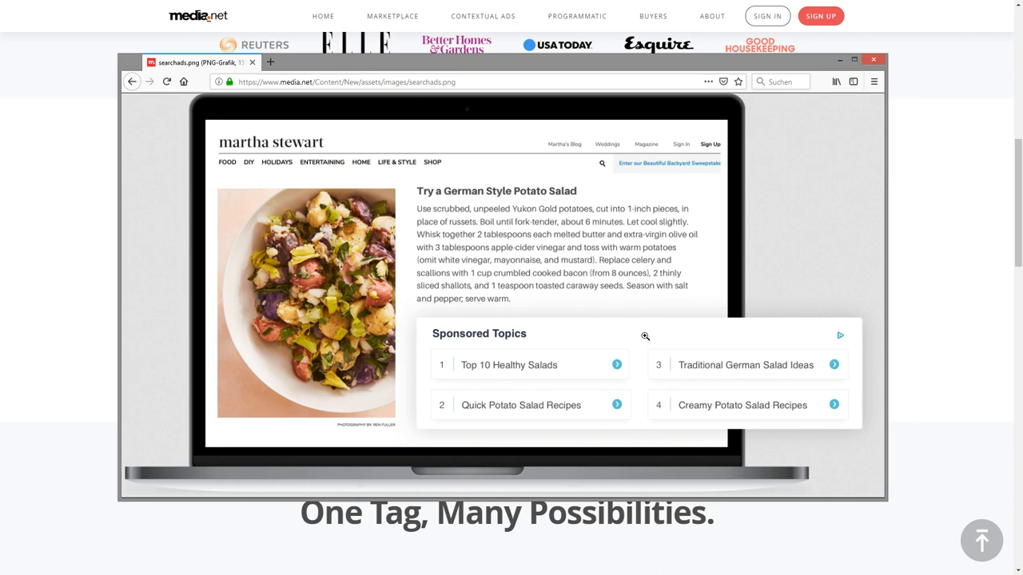
mouse_move(665, 341)
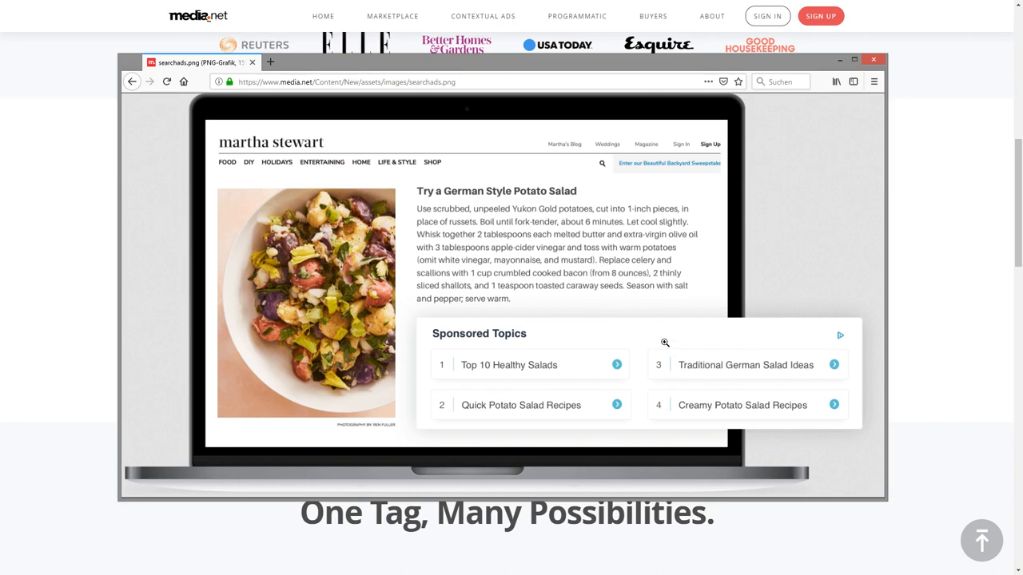
mouse_move(630, 329)
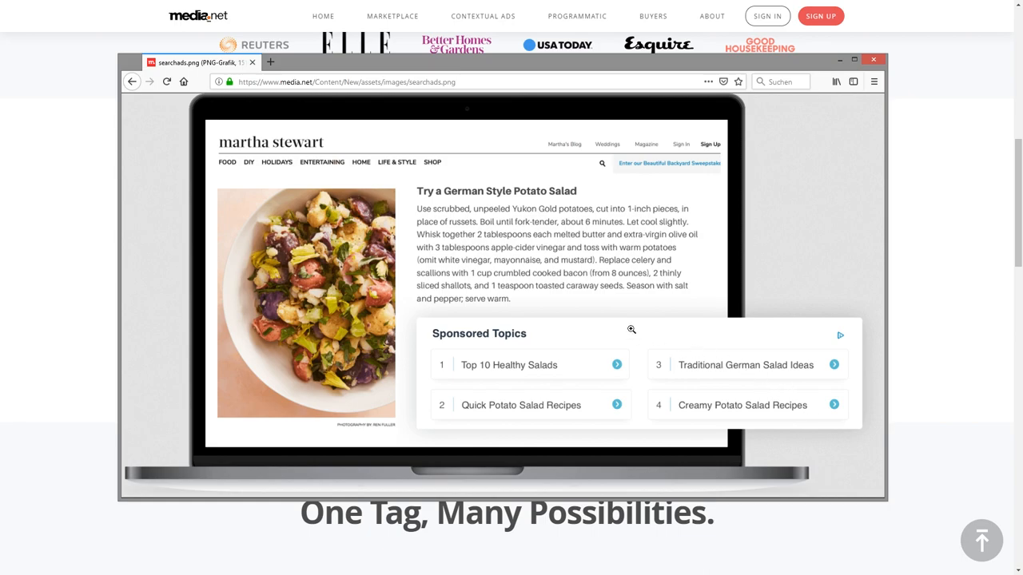
mouse_move(588, 297)
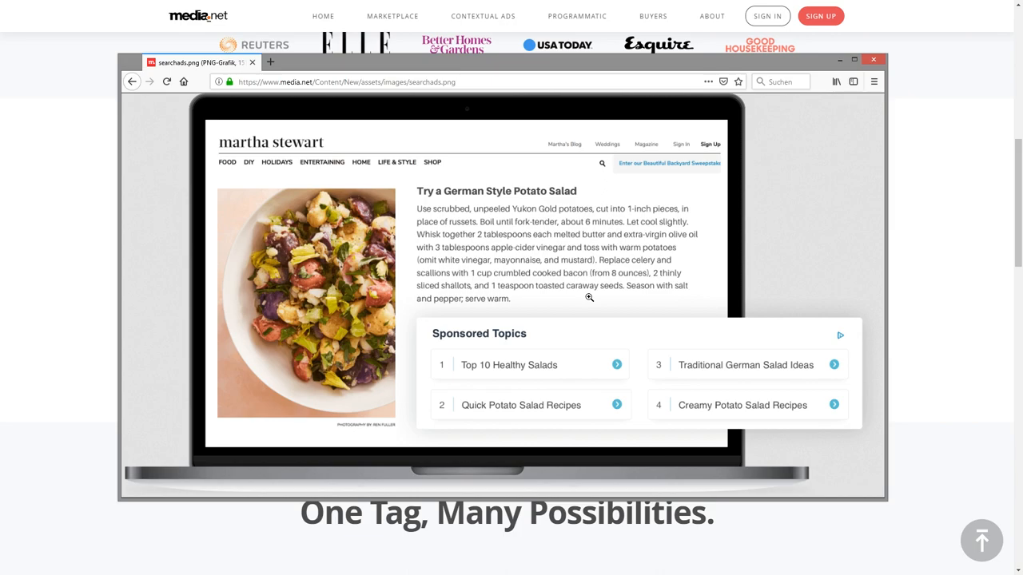
mouse_move(639, 412)
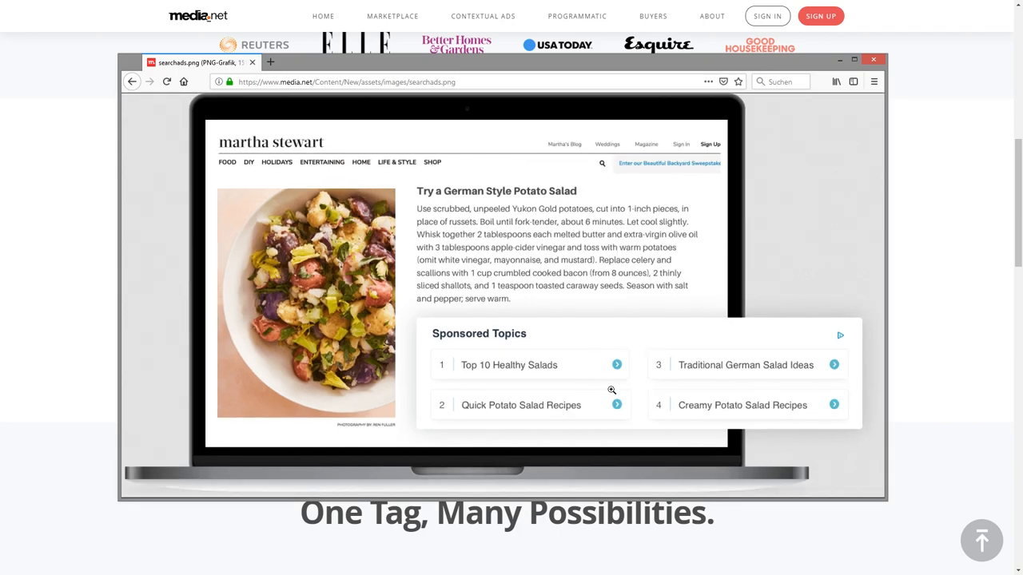
mouse_move(855, 483)
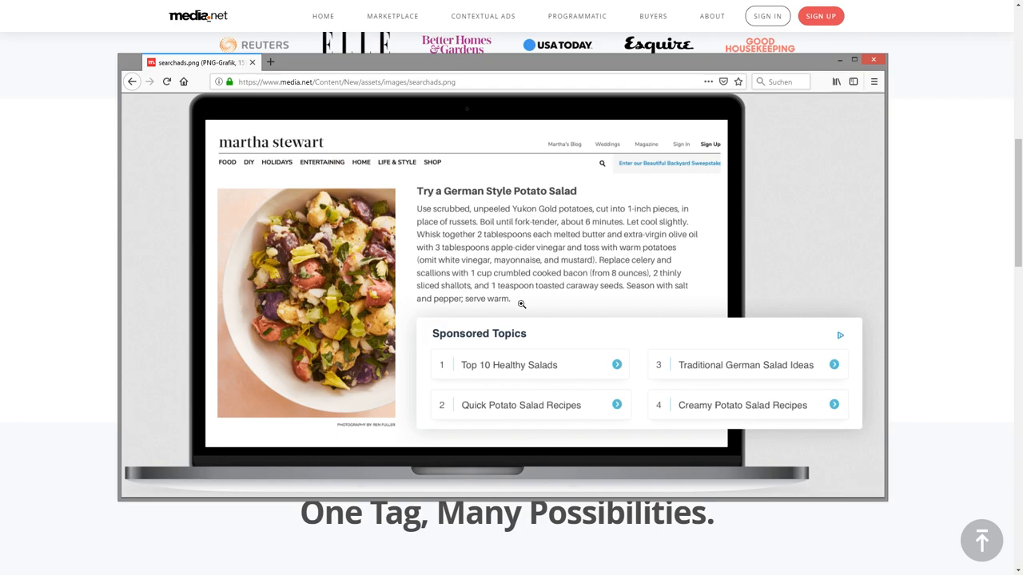
mouse_move(422, 288)
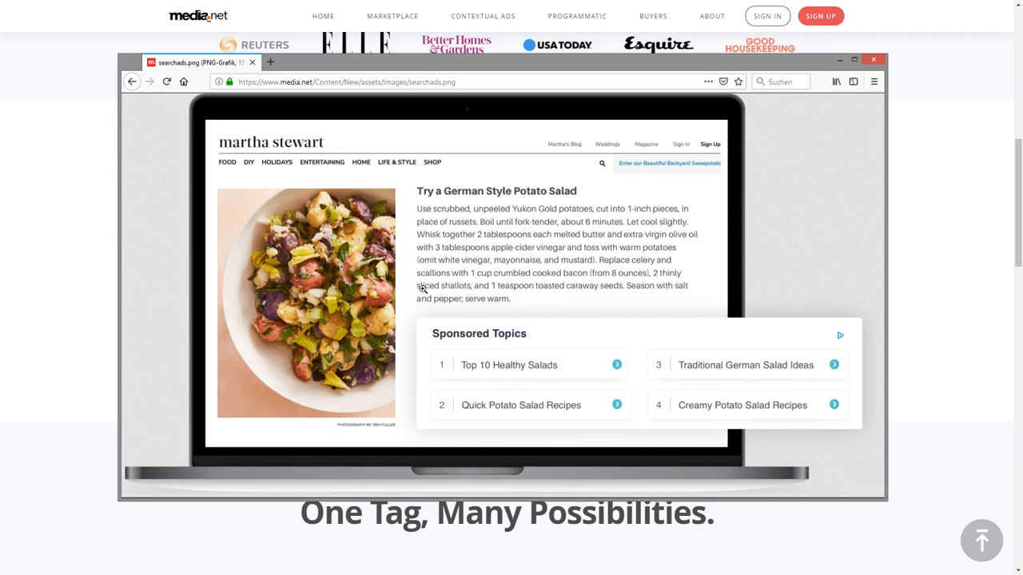
mouse_move(773, 103)
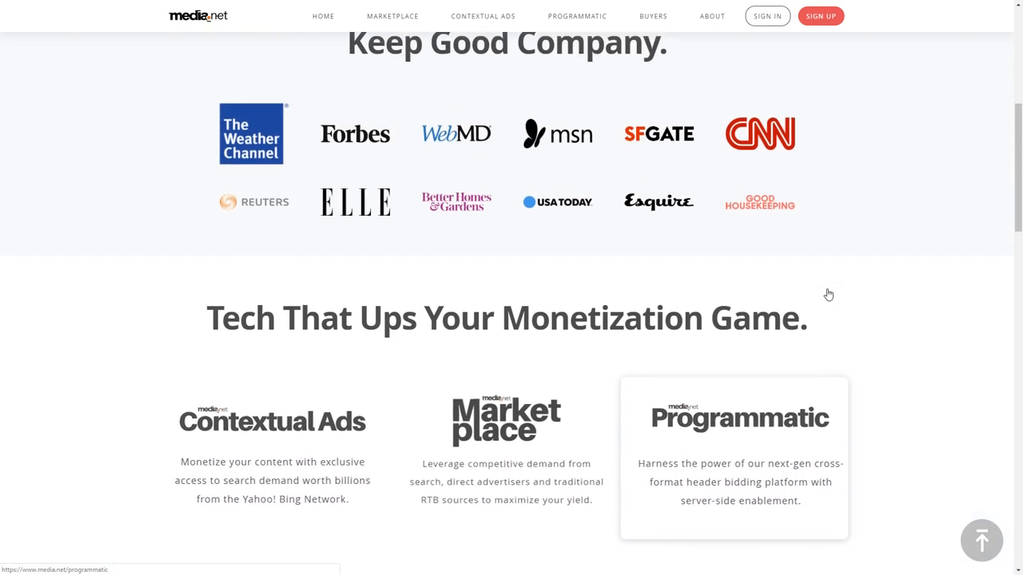
Scroll the Media.net homepage from the top banner back down to the Contextual Ads, Marketplace and Programmatic cards.
scroll("down", 3)
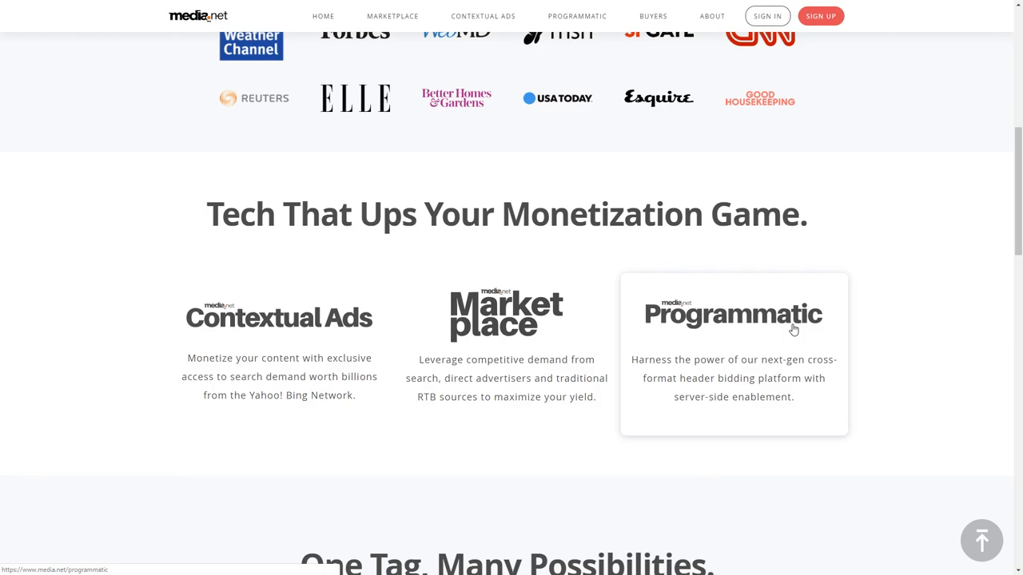
scroll("down", 3)
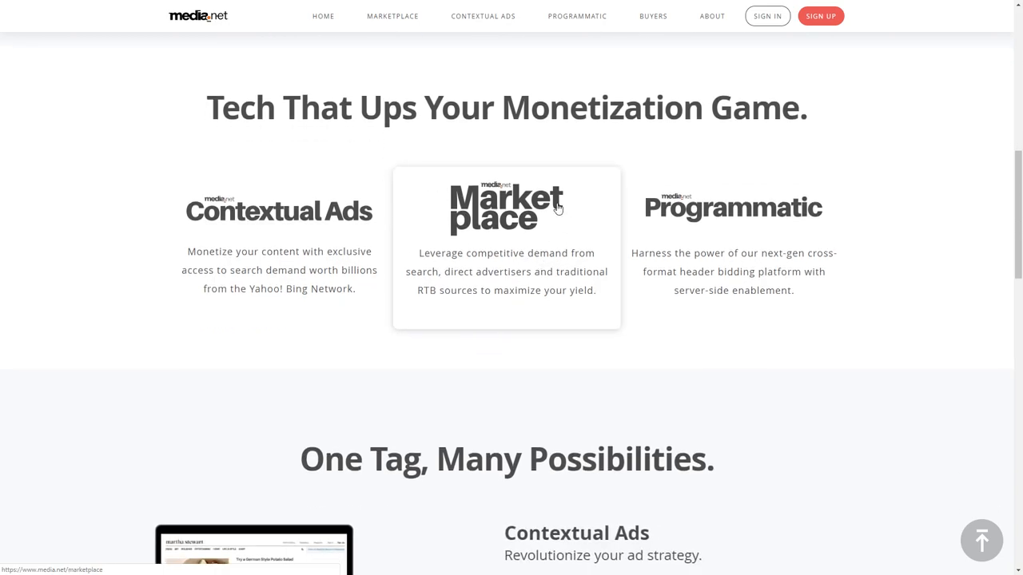
scroll("up", 3)
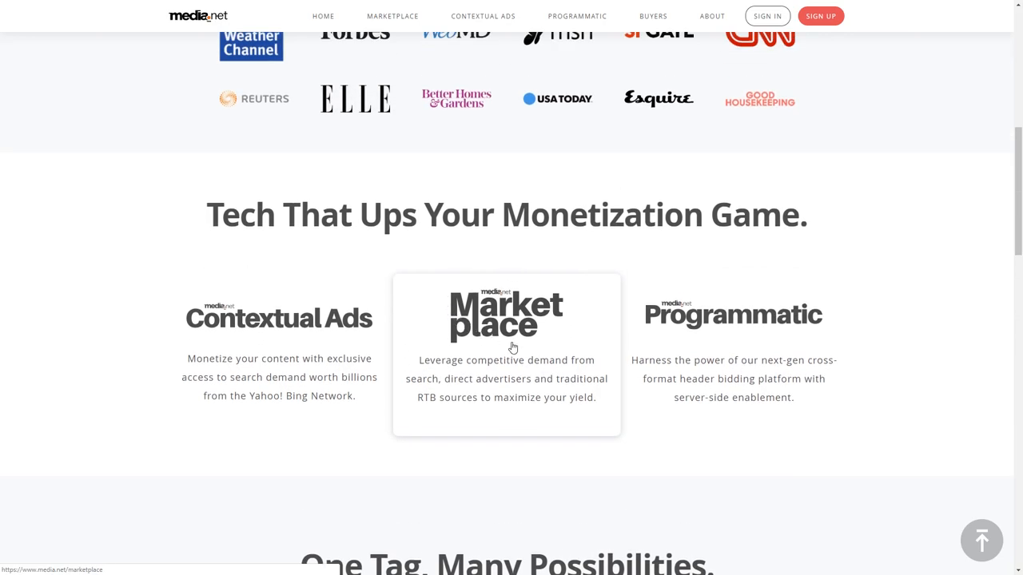
mouse_move(571, 350)
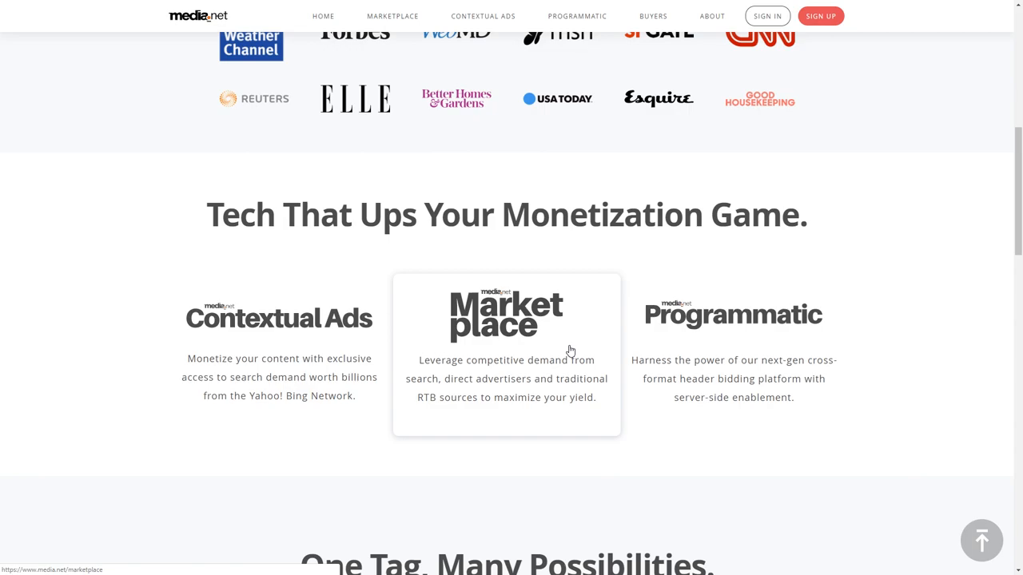
scroll("down", 3)
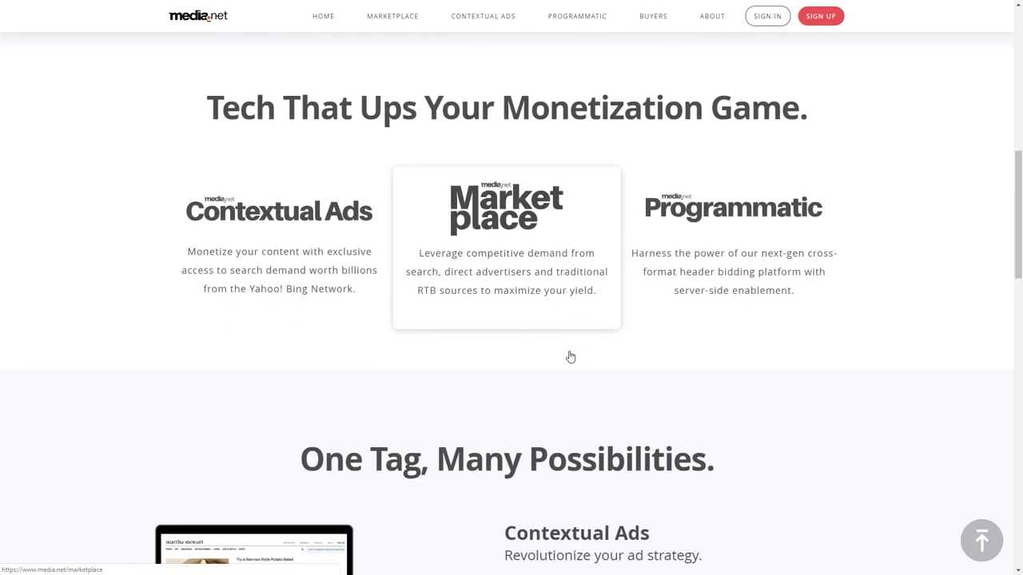
scroll("down", 3)
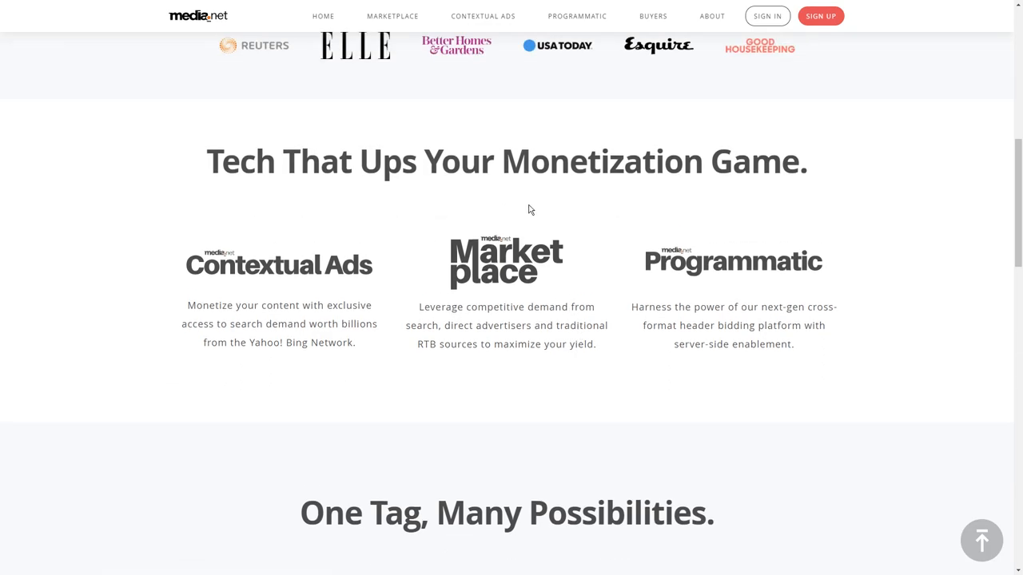
mouse_move(699, 310)
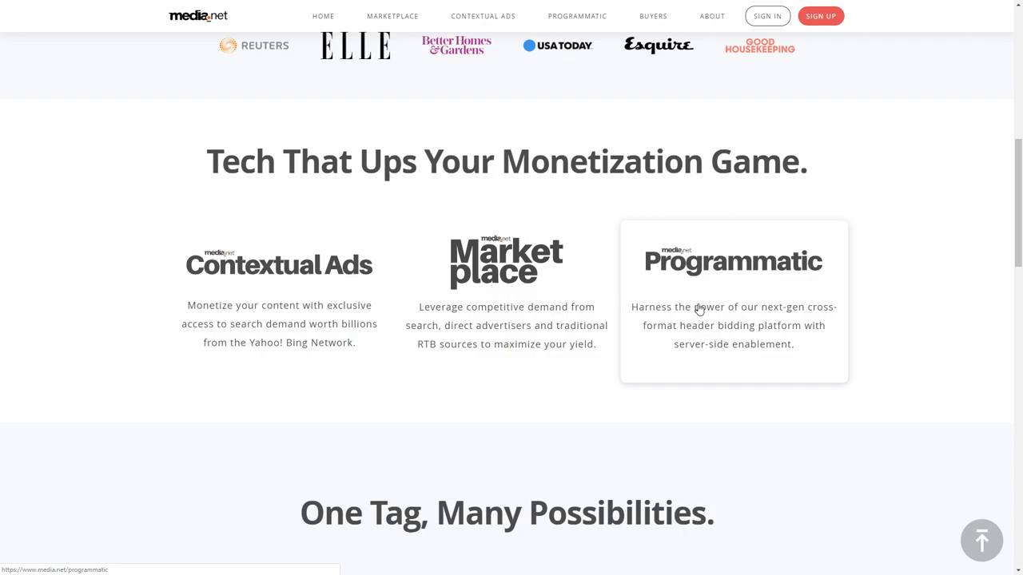
mouse_move(725, 332)
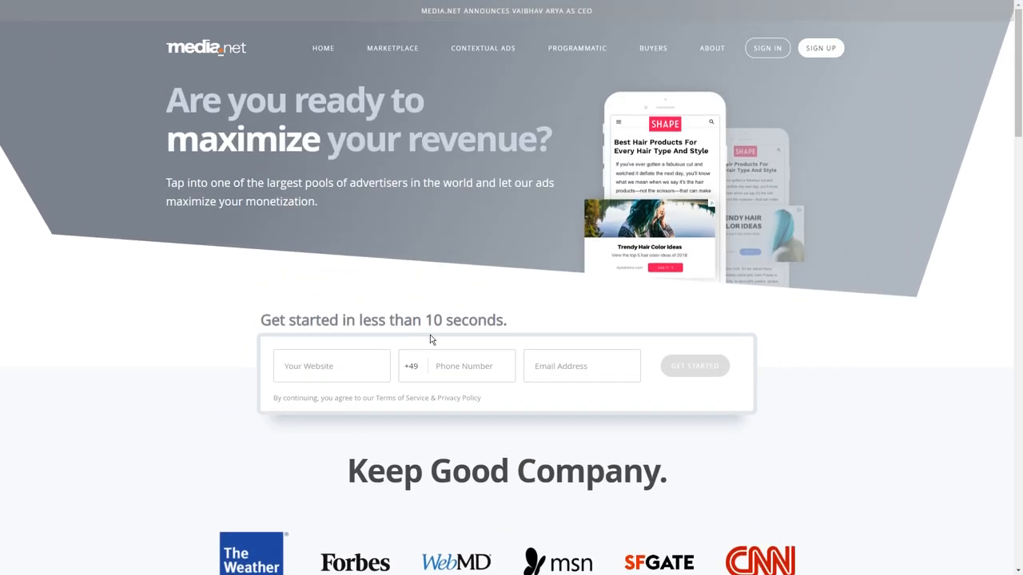
mouse_move(790, 307)
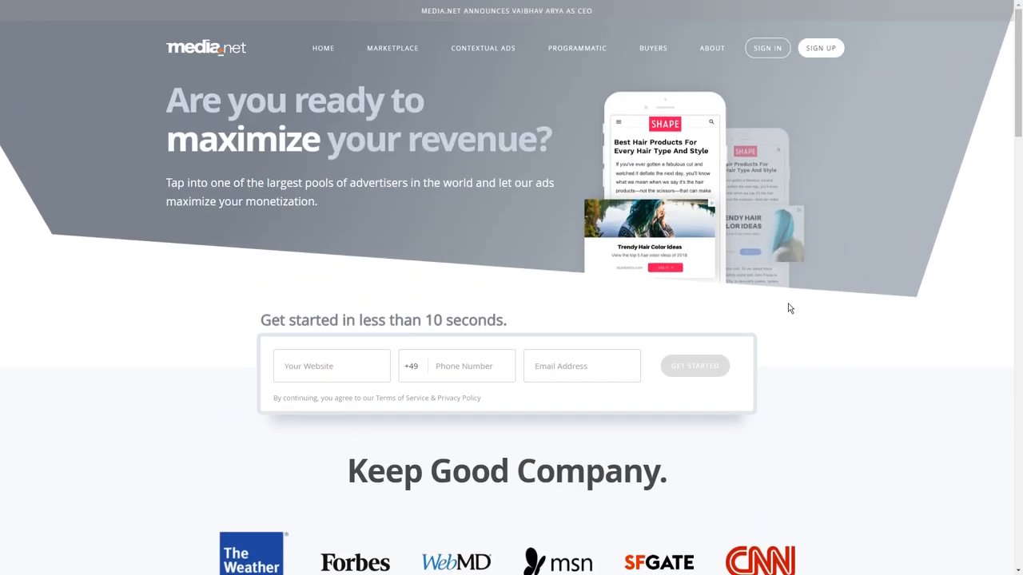
scroll("down", 3)
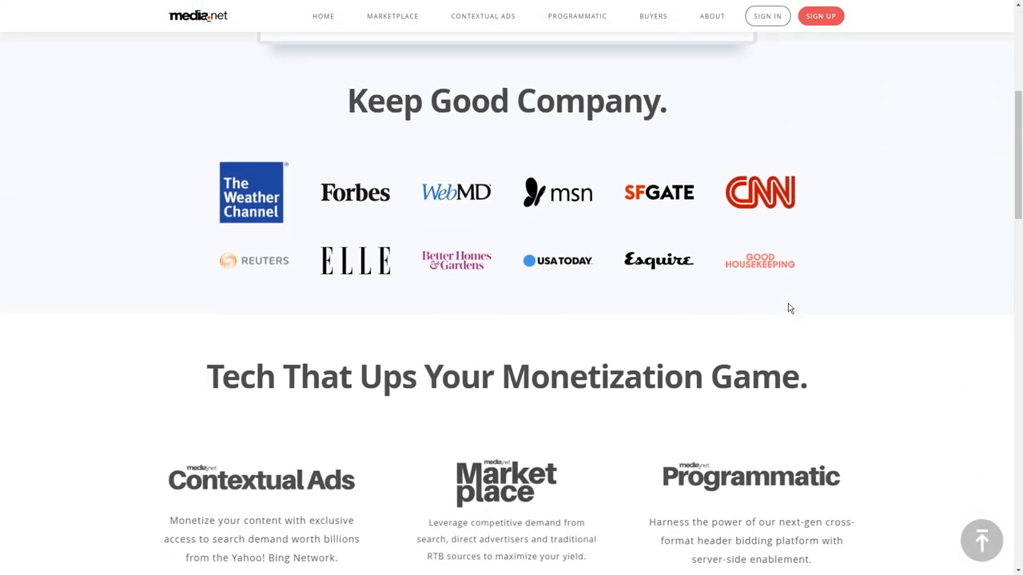
scroll("down", 3)
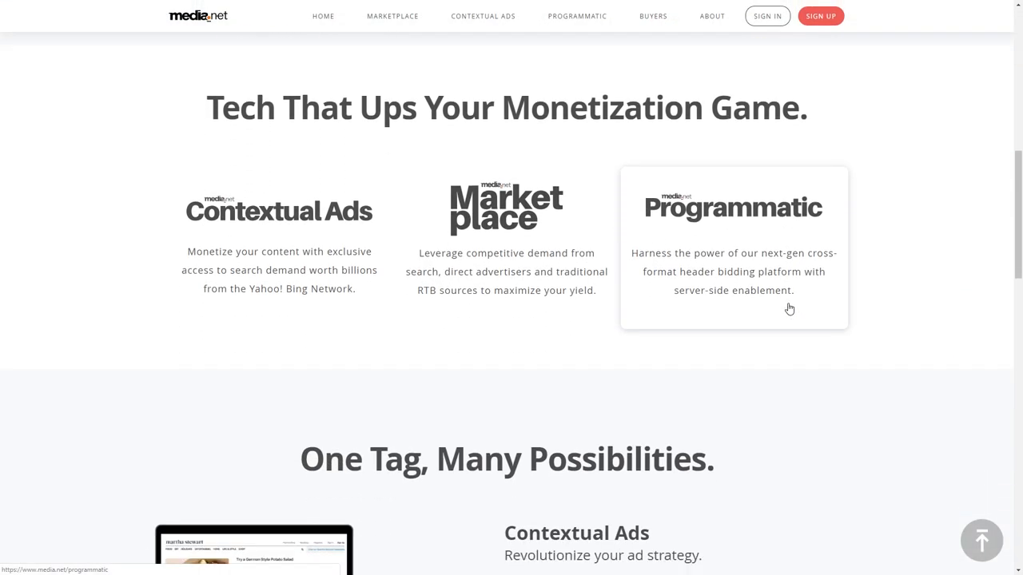
mouse_move(863, 319)
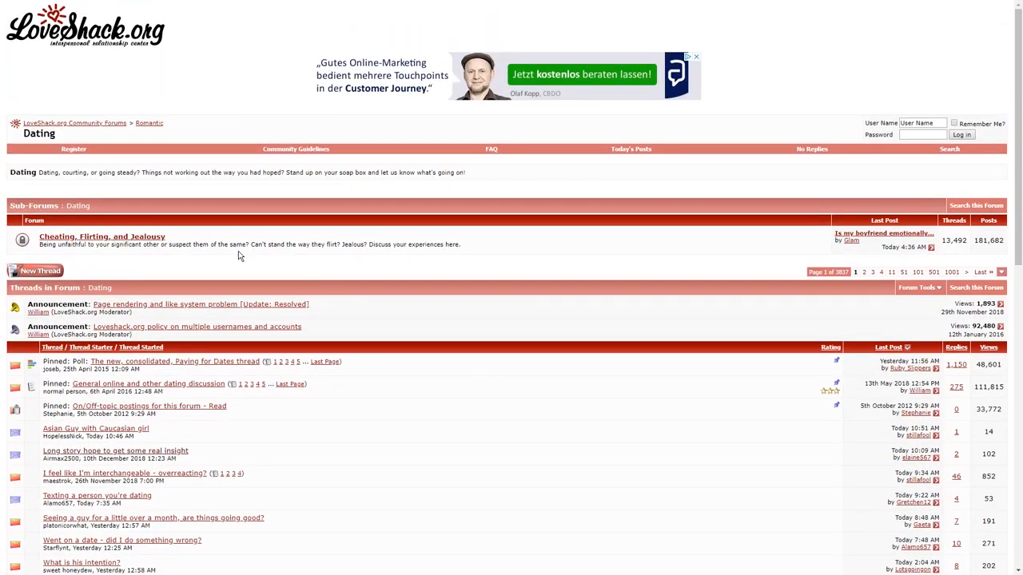
mouse_move(253, 233)
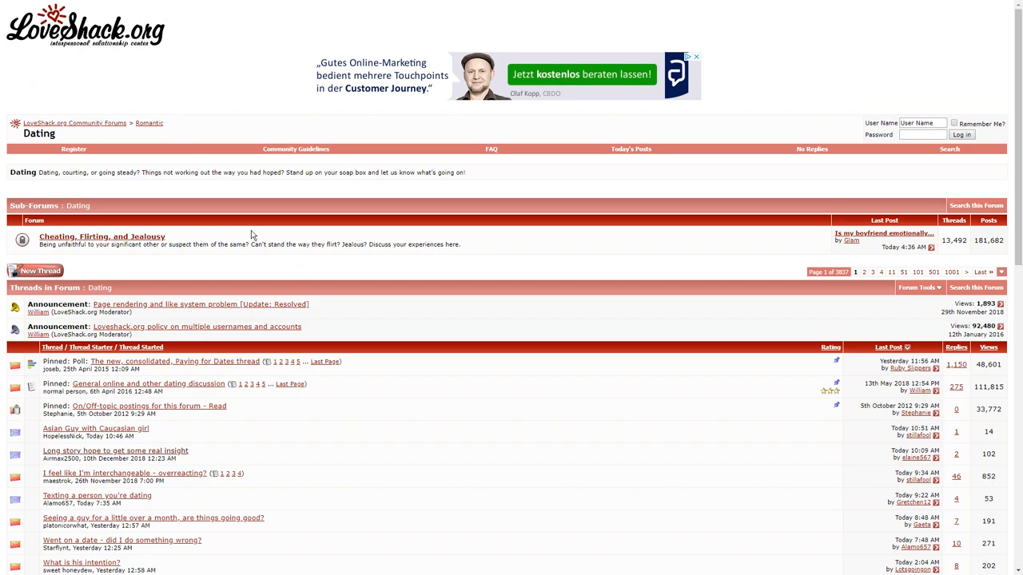
Scroll the Dating thread list and open 'Went on a date - did I do something wrong?'.
scroll("down", 3)
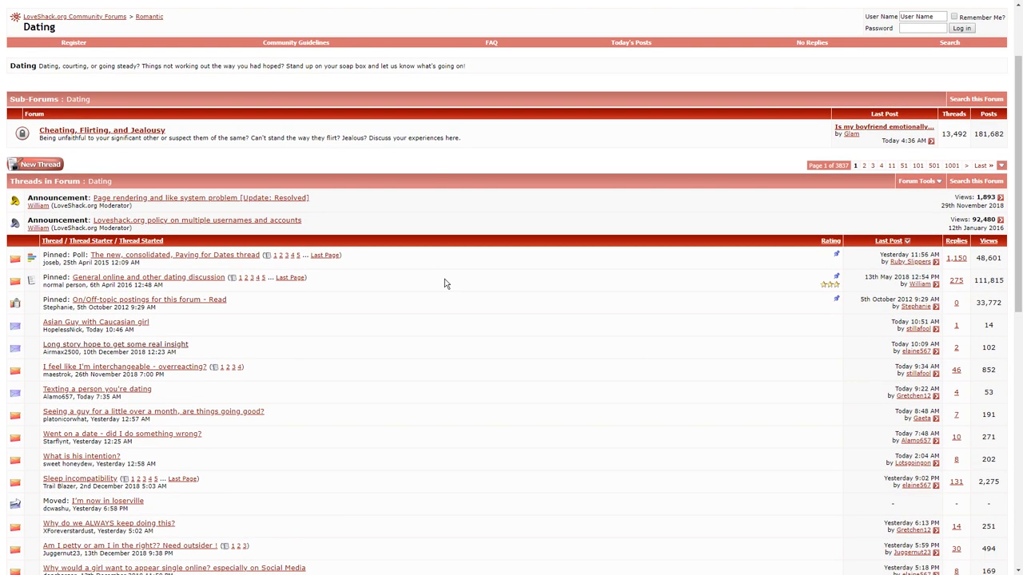
scroll("down", 3)
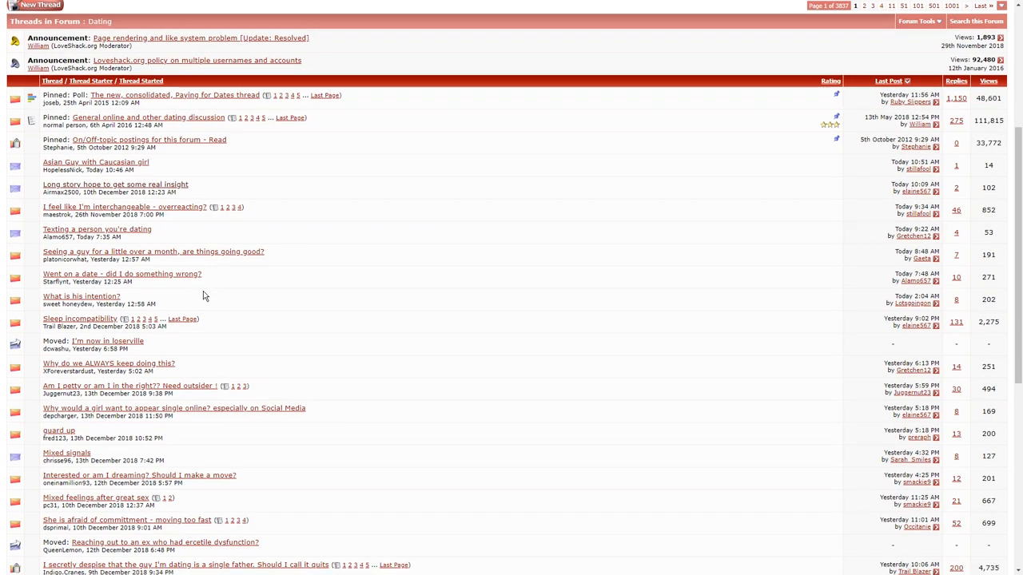
scroll("down", 3)
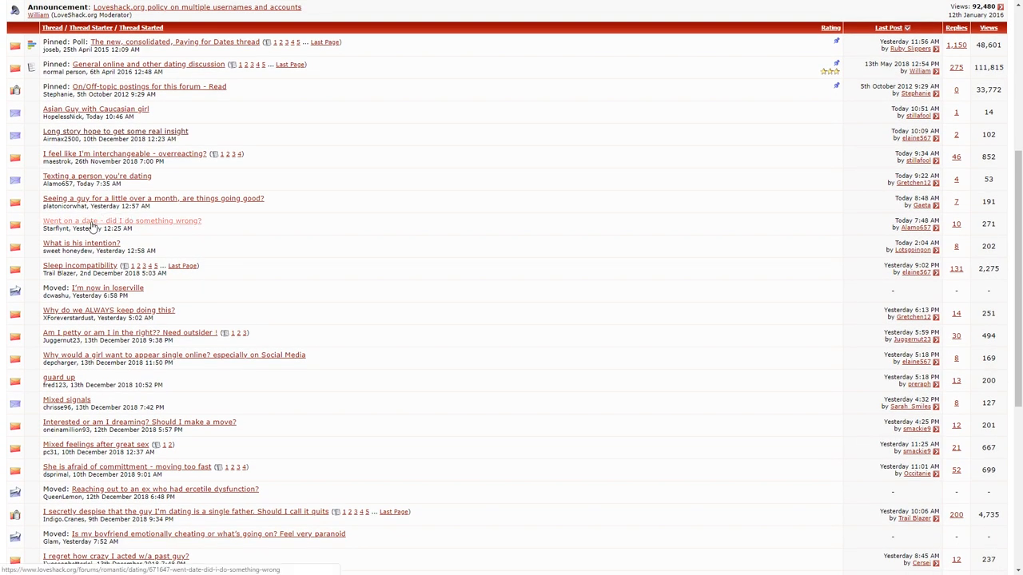
left_click(122, 221)
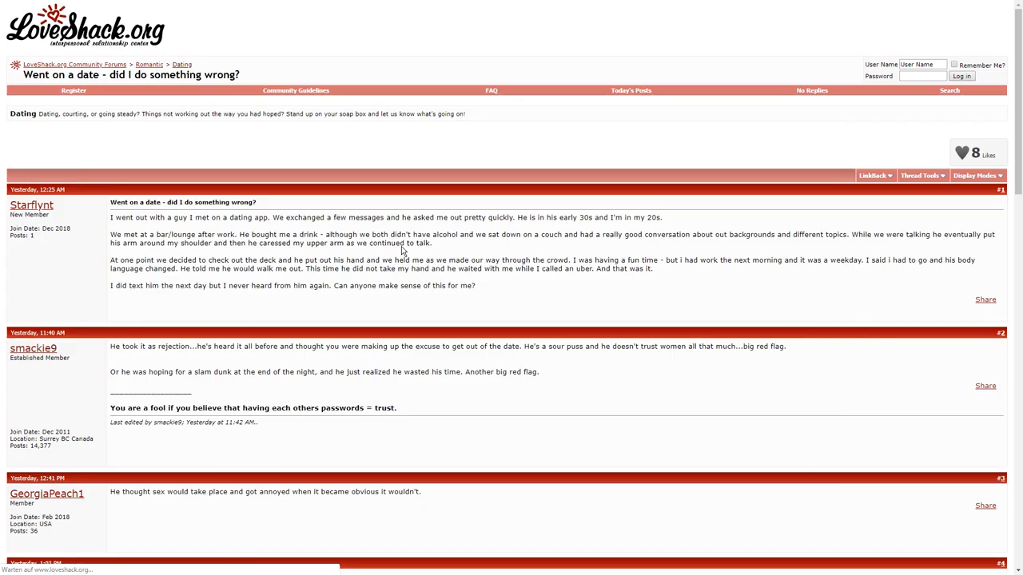
Read down through the thread's replies and return to its top.
scroll("down", 3)
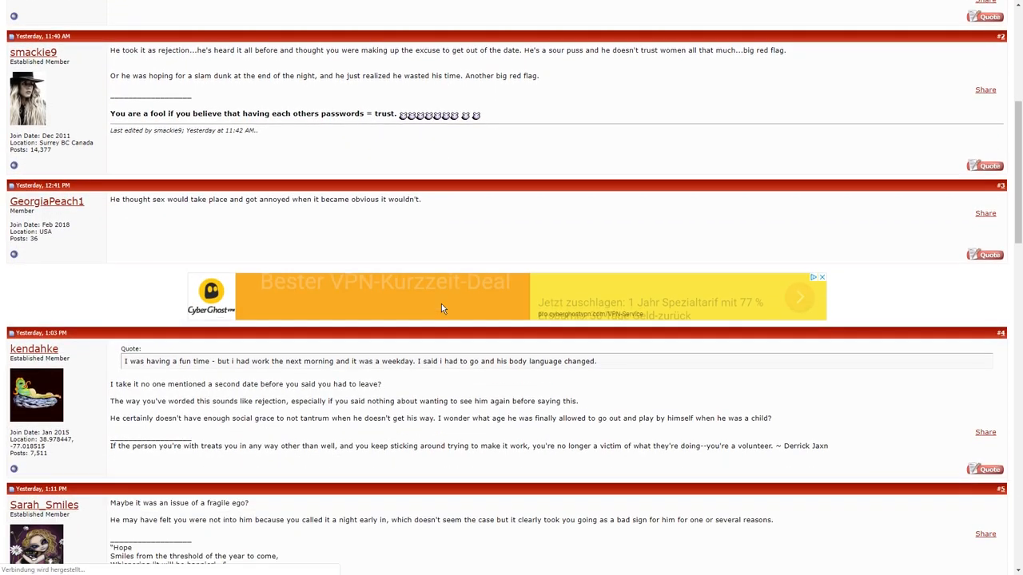
scroll("down", 3)
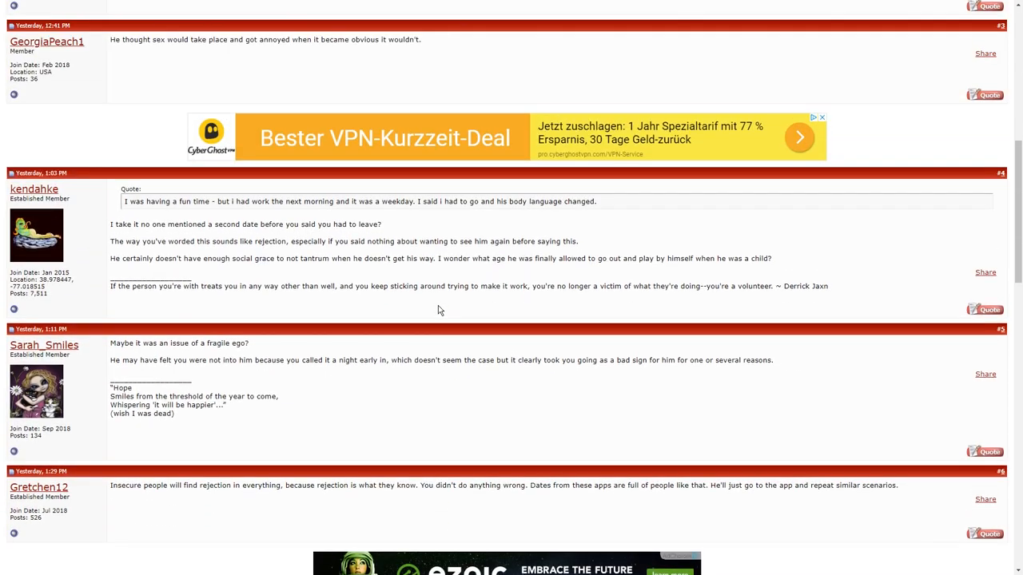
scroll("up", 3)
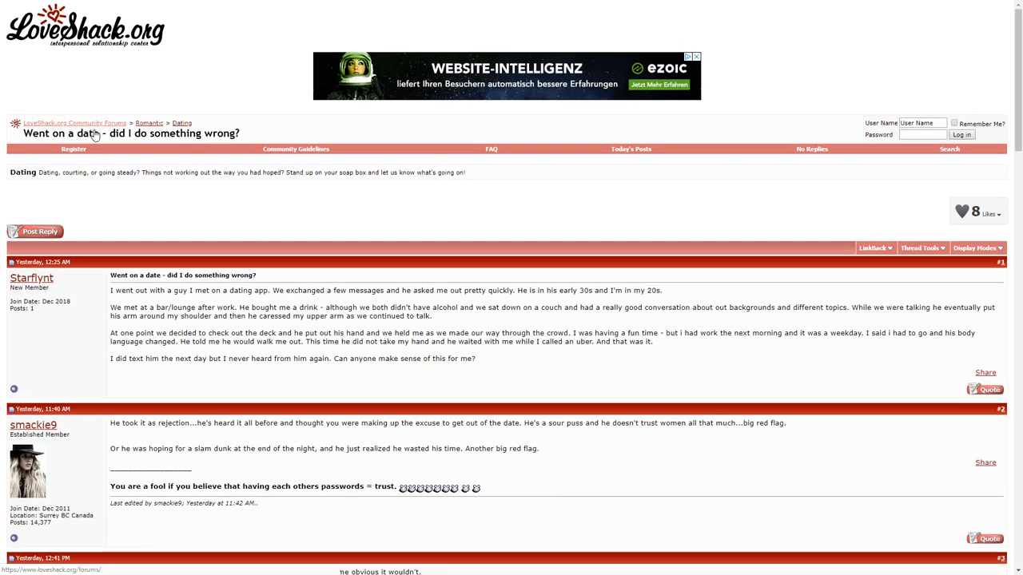
Return to the LoveShack.org forums index and scroll down to the Romantic section.
left_click(74, 111)
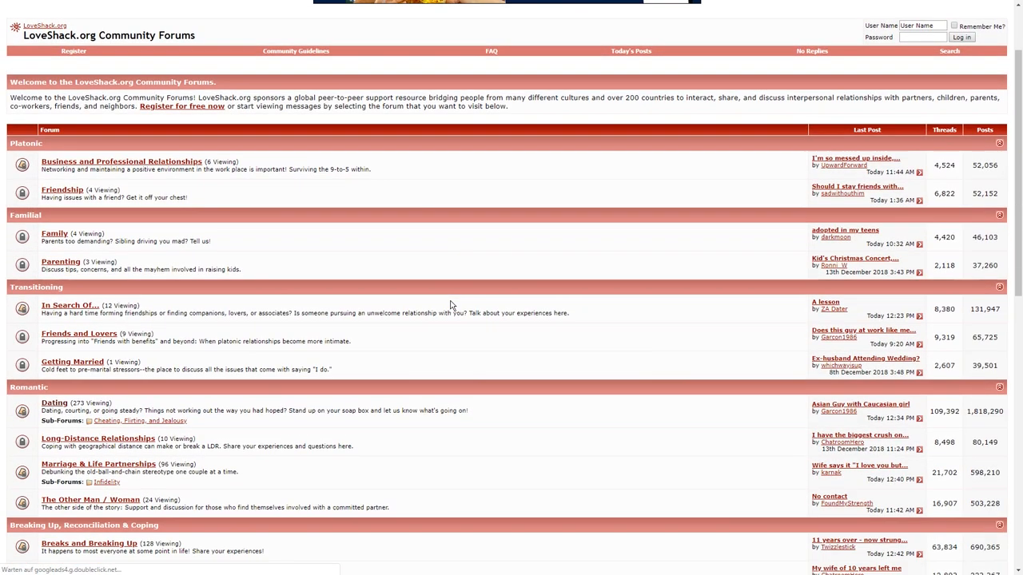
scroll("down", 3)
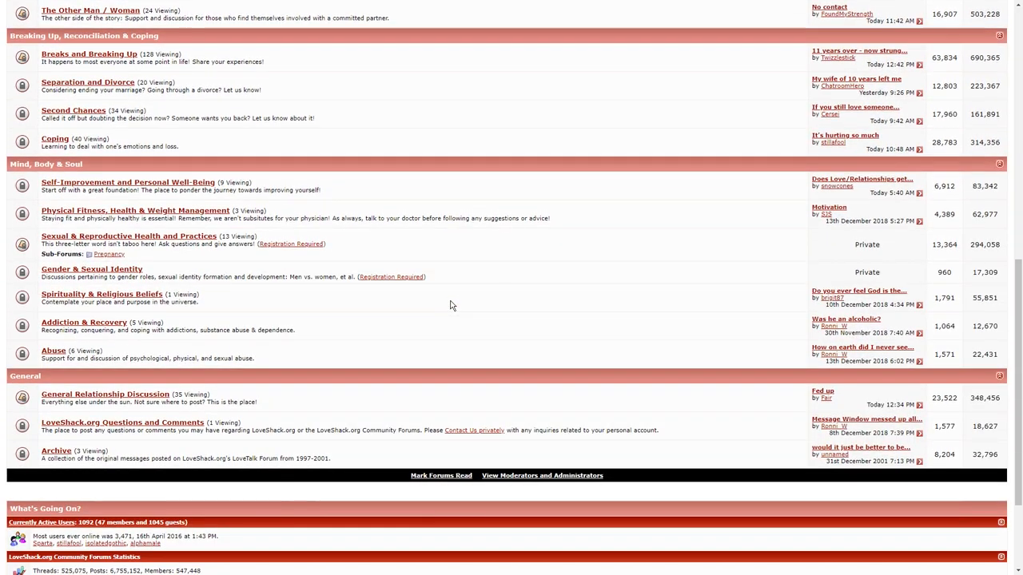
scroll("up", 3)
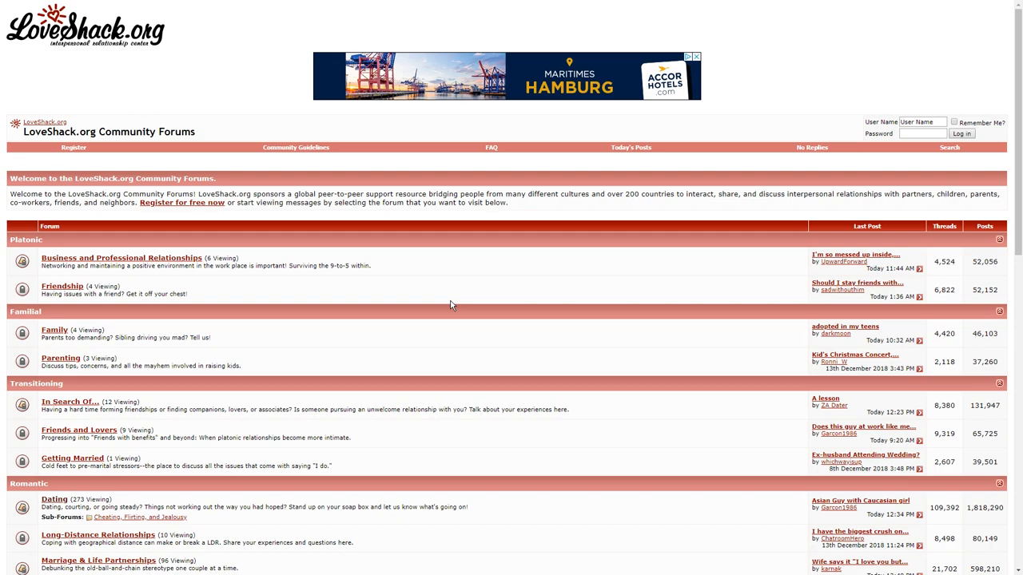
scroll("down", 3)
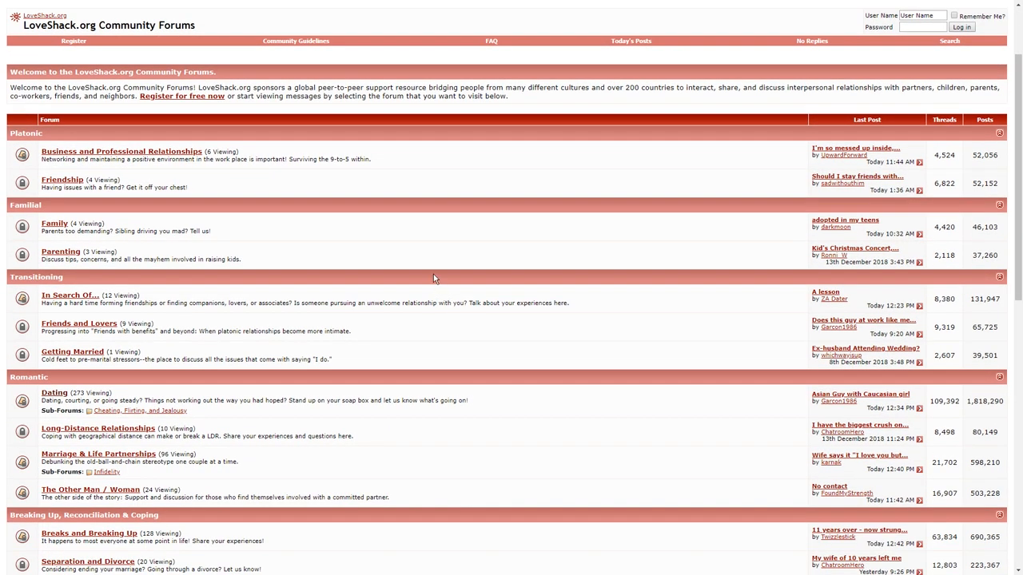
scroll("down", 3)
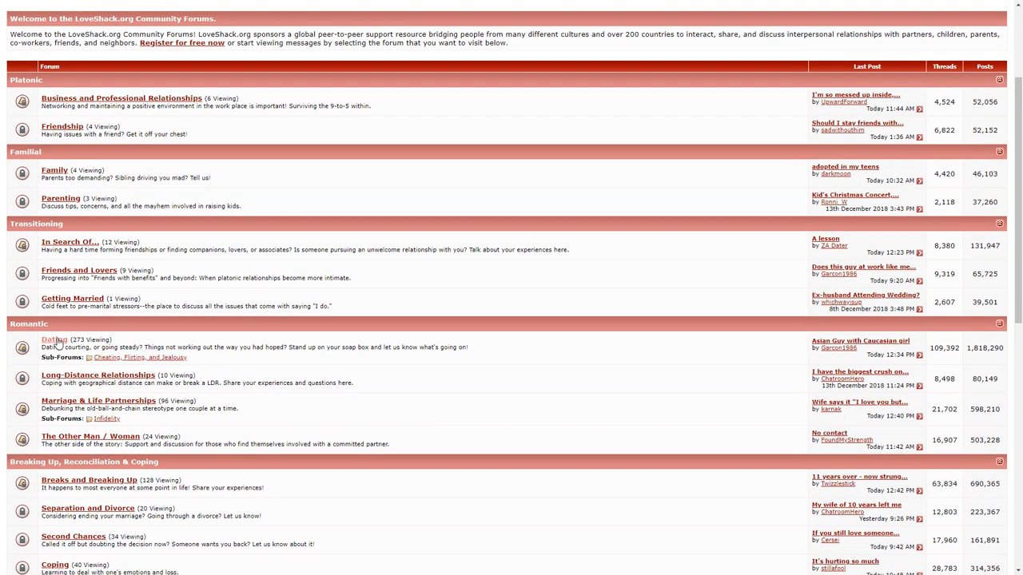
Open the Dating subforum and scroll through its thread list.
left_click(51, 346)
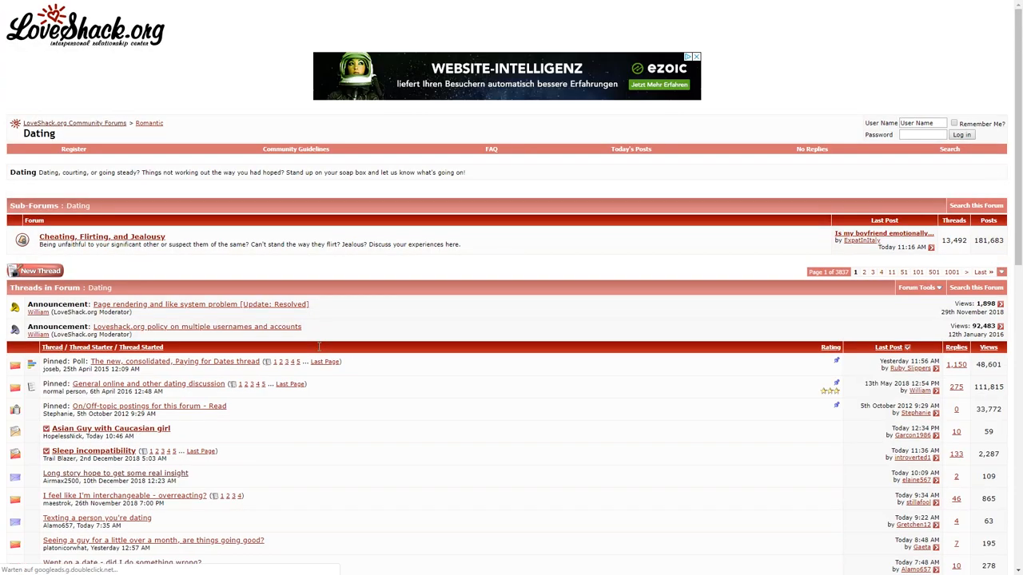
scroll("down", 3)
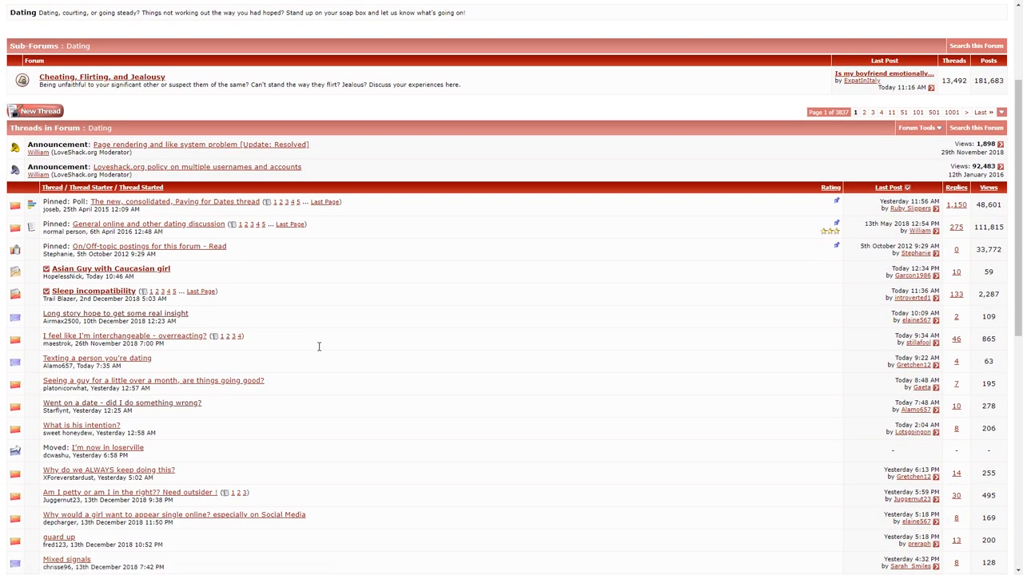
scroll("down", 3)
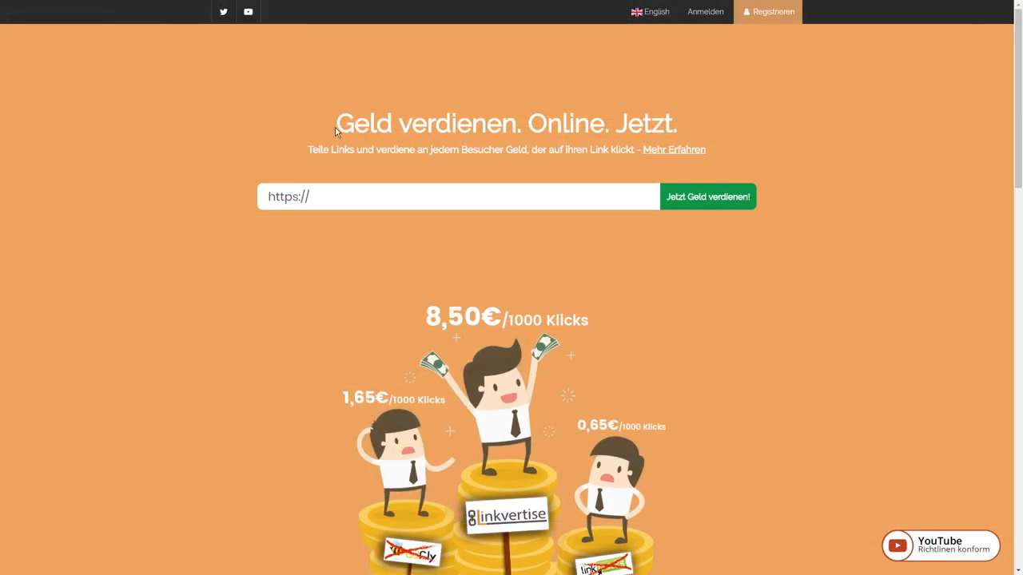
mouse_move(701, 130)
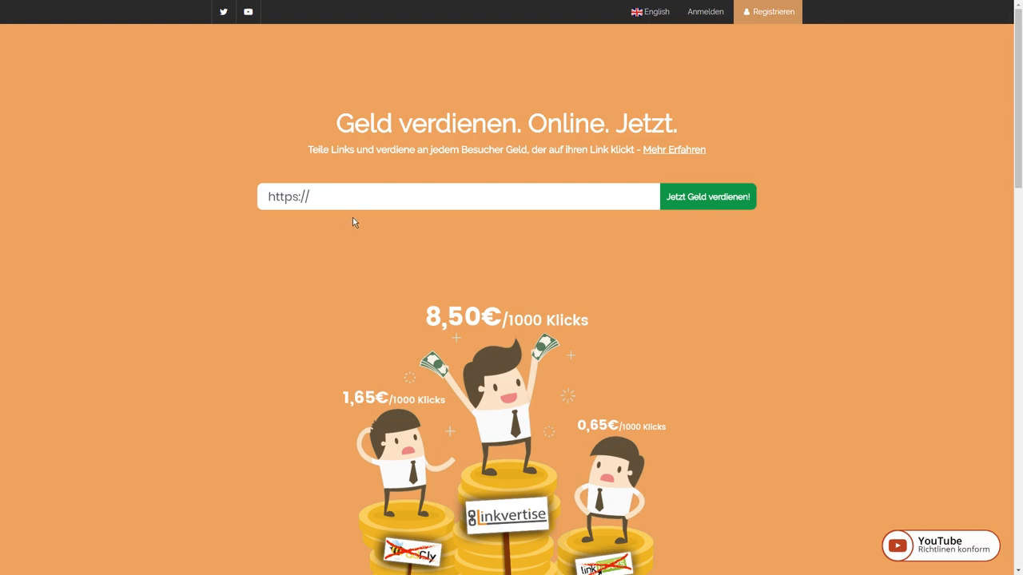
scroll("down", 3)
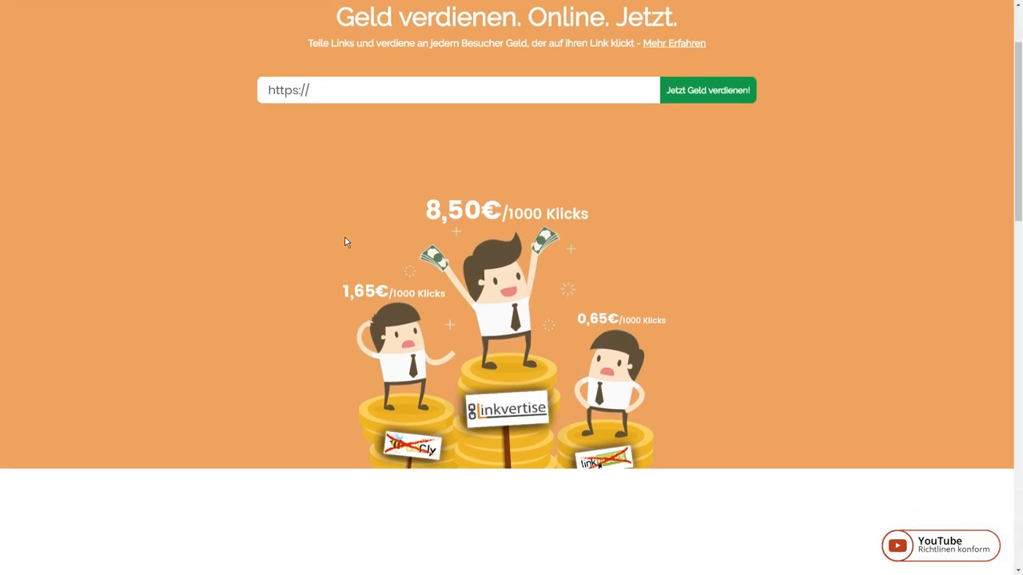
scroll("down", 3)
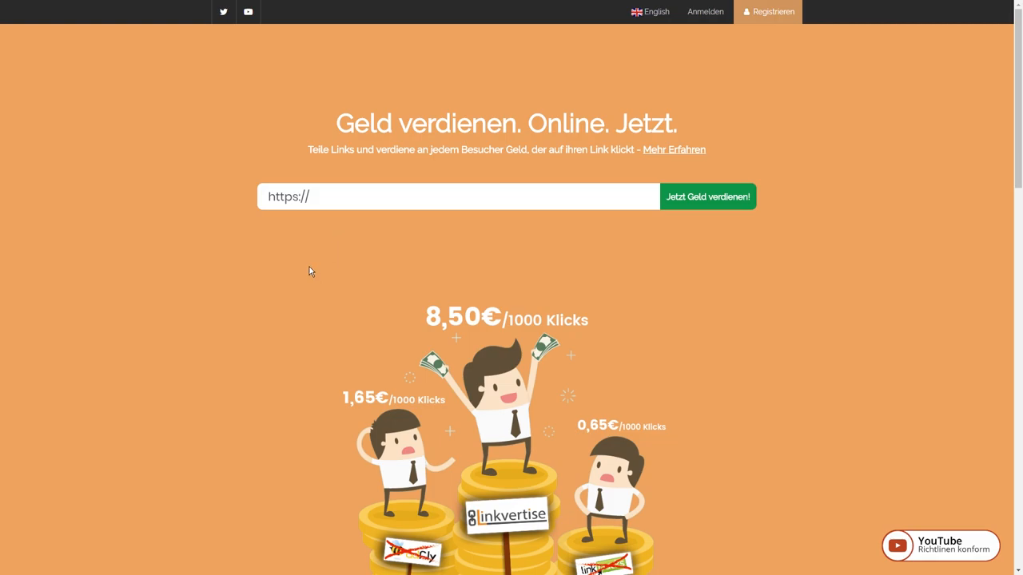
scroll("down", 3)
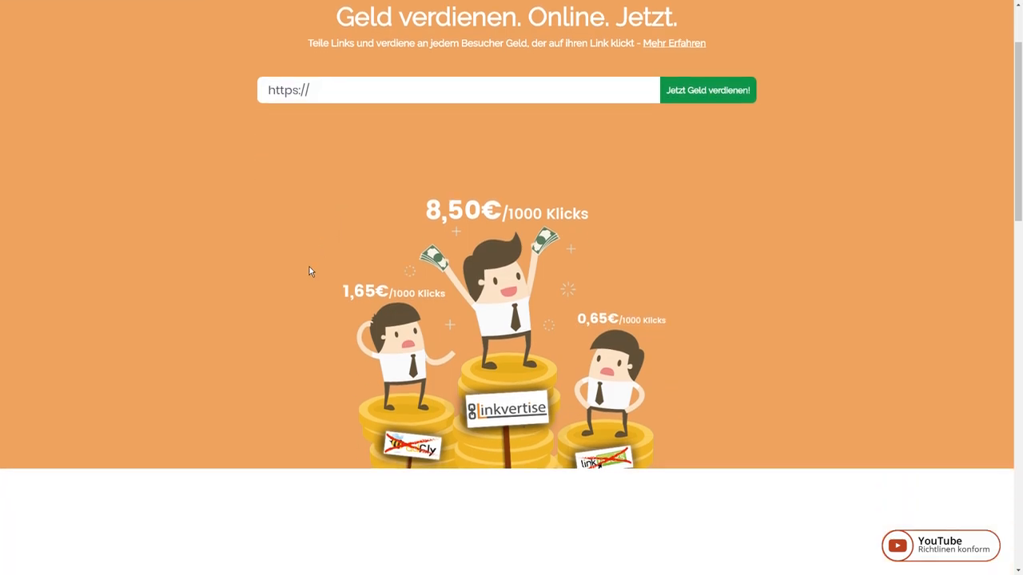
scroll("down", 3)
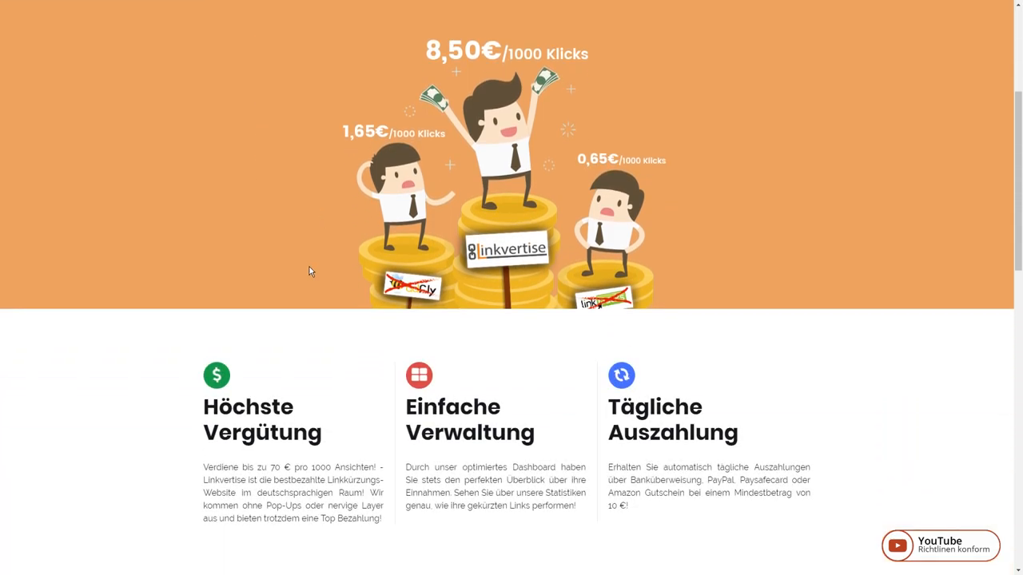
scroll("down", 3)
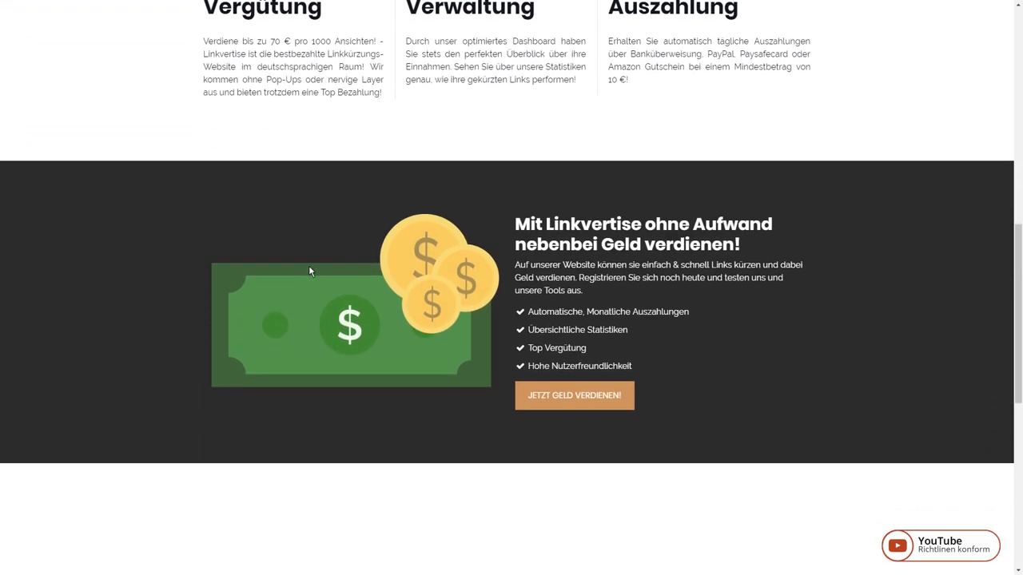
scroll("down", 3)
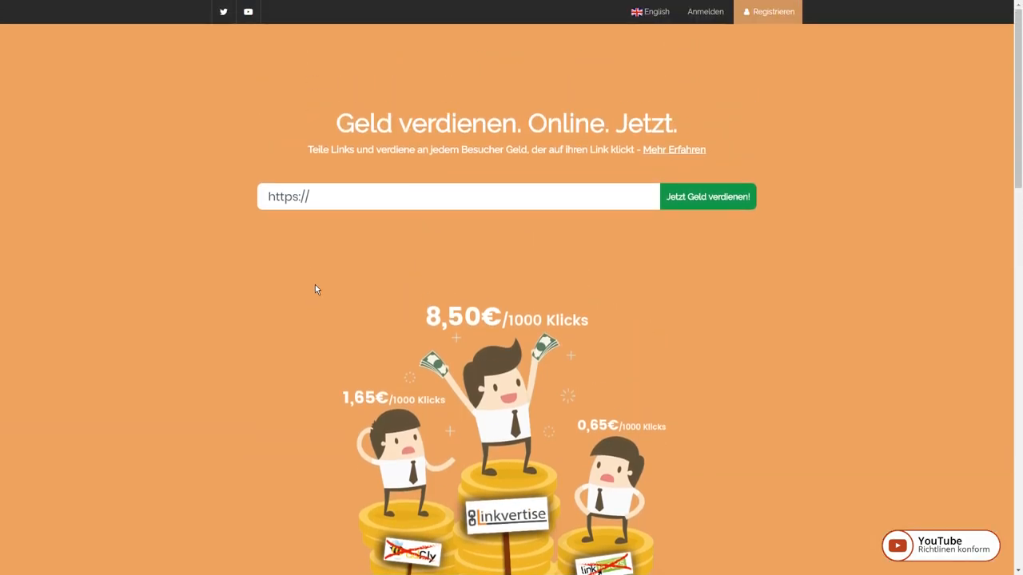
scroll("down", 3)
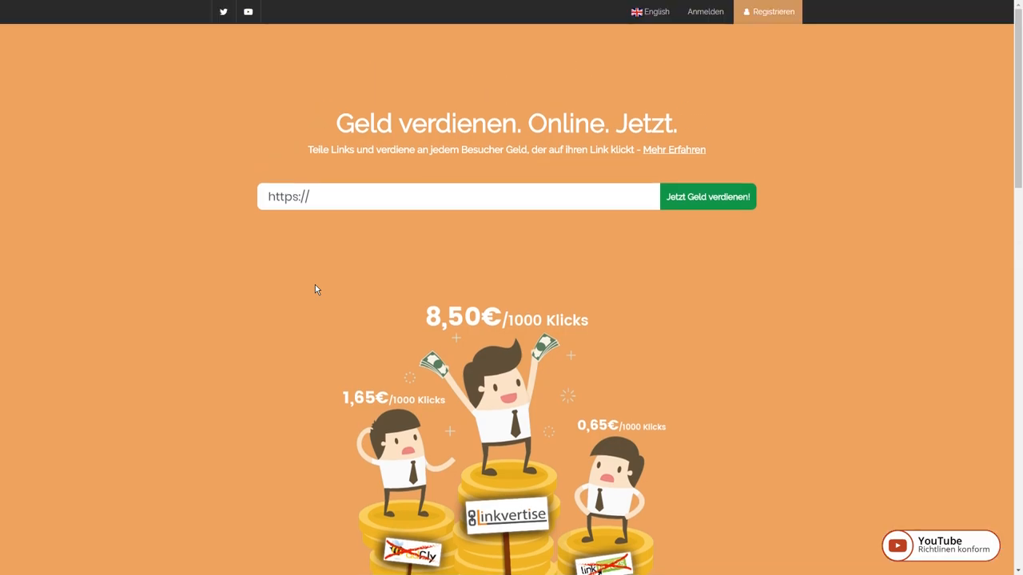
scroll("down", 3)
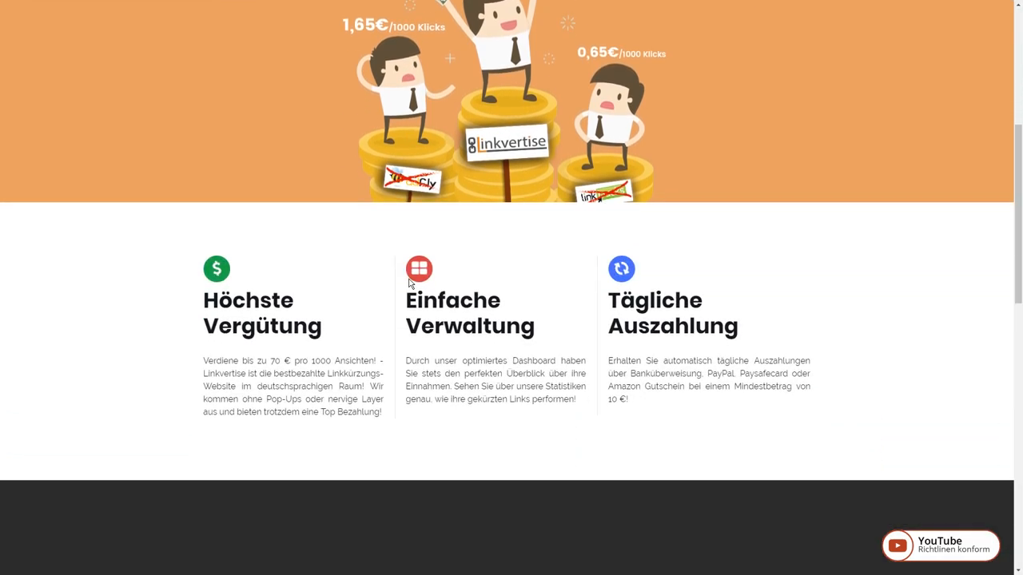
mouse_move(208, 304)
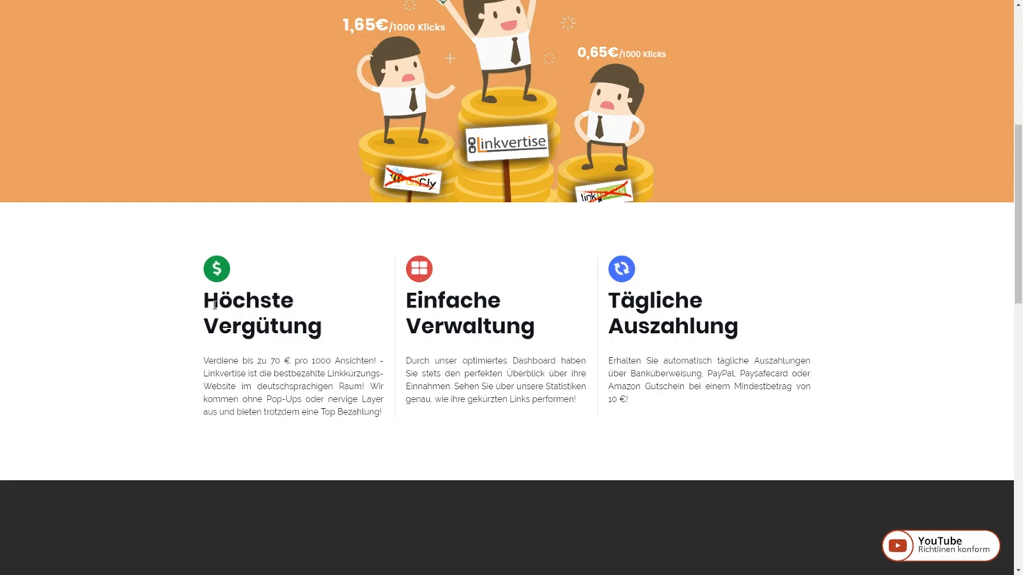
scroll("down", 3)
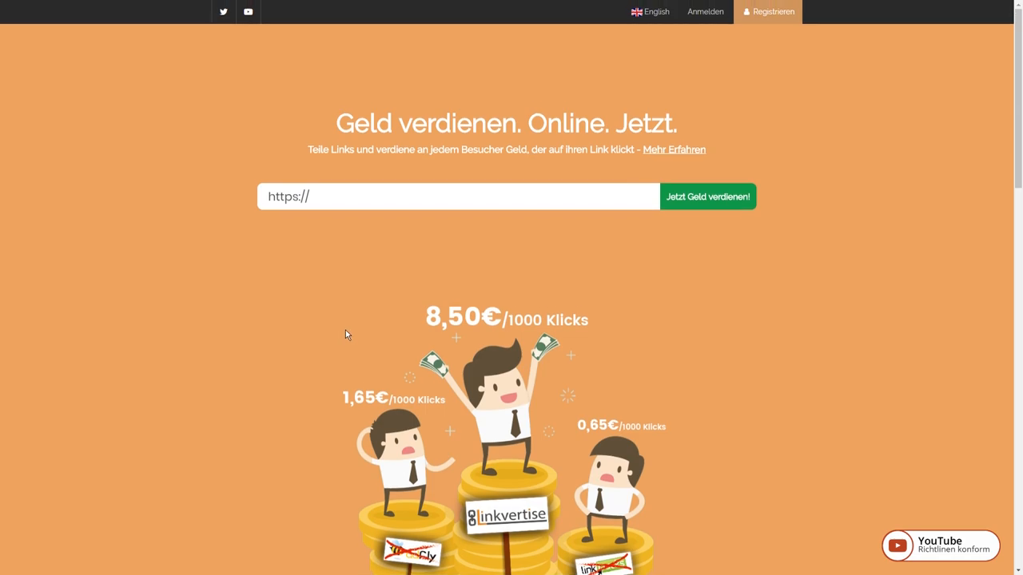
mouse_move(689, 28)
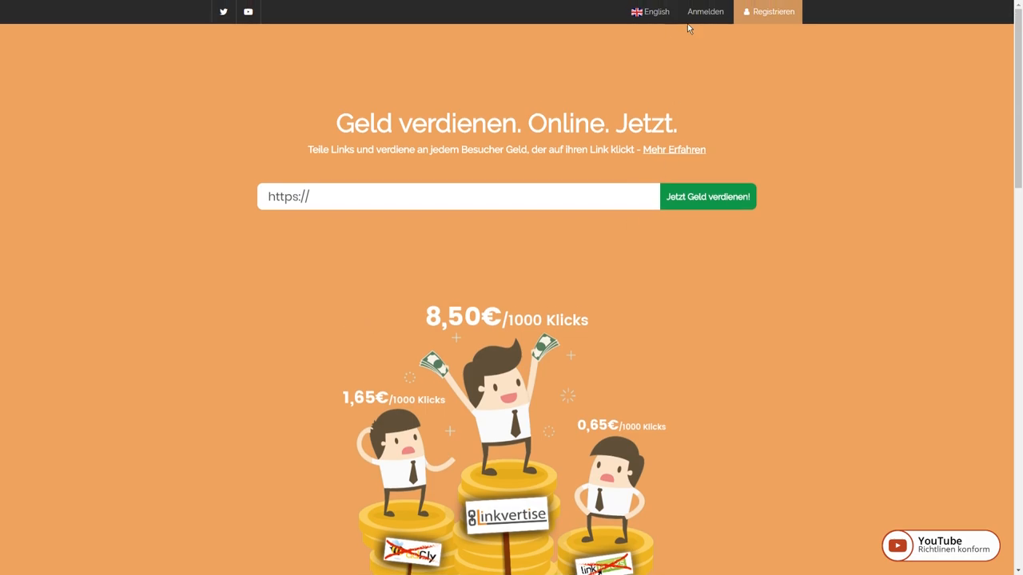
Sign in to Linkvertise via Anmelden, submitting the login dialog.
left_click(706, 11)
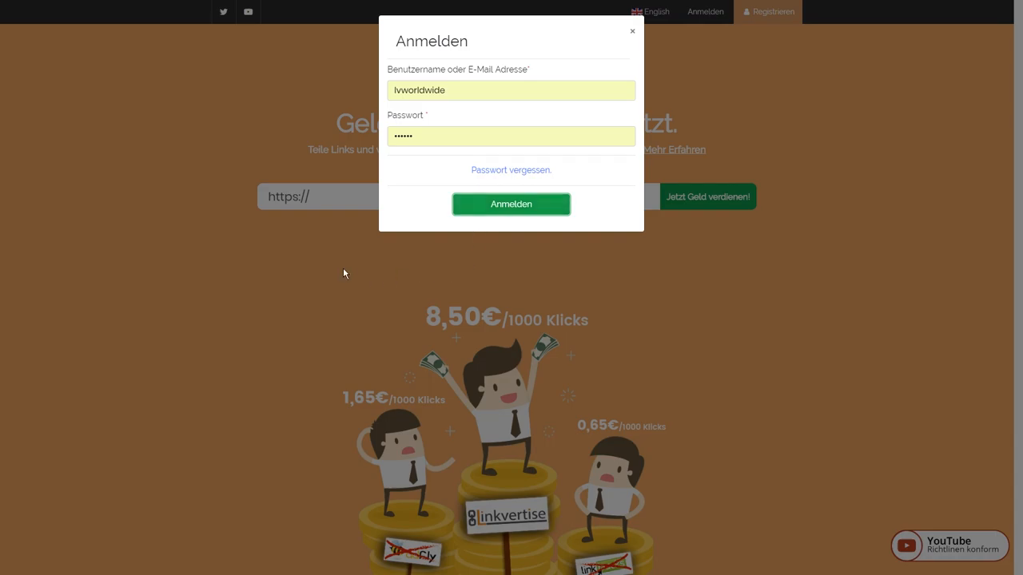
left_click(511, 205)
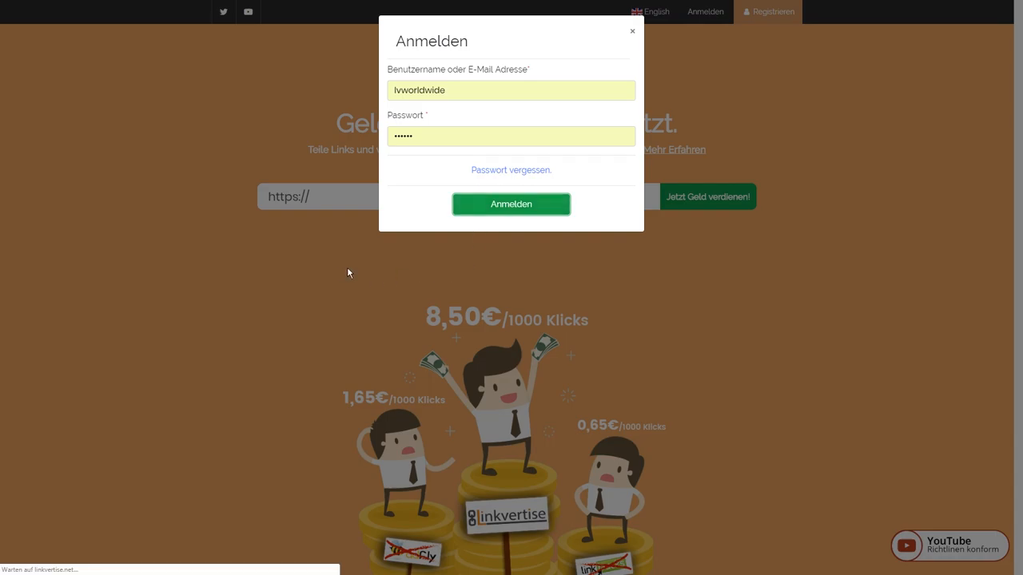
left_click(511, 204)
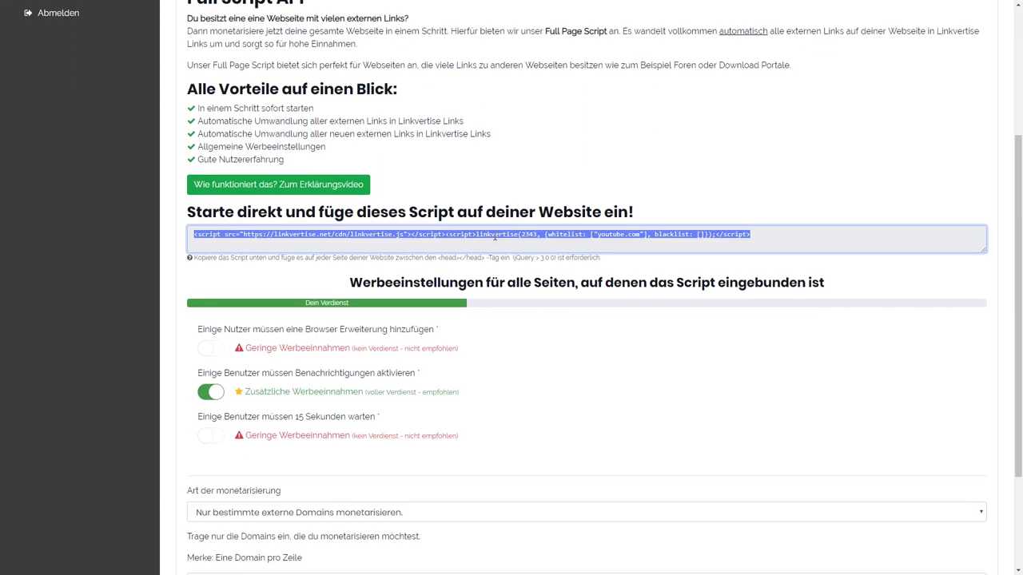
mouse_move(287, 307)
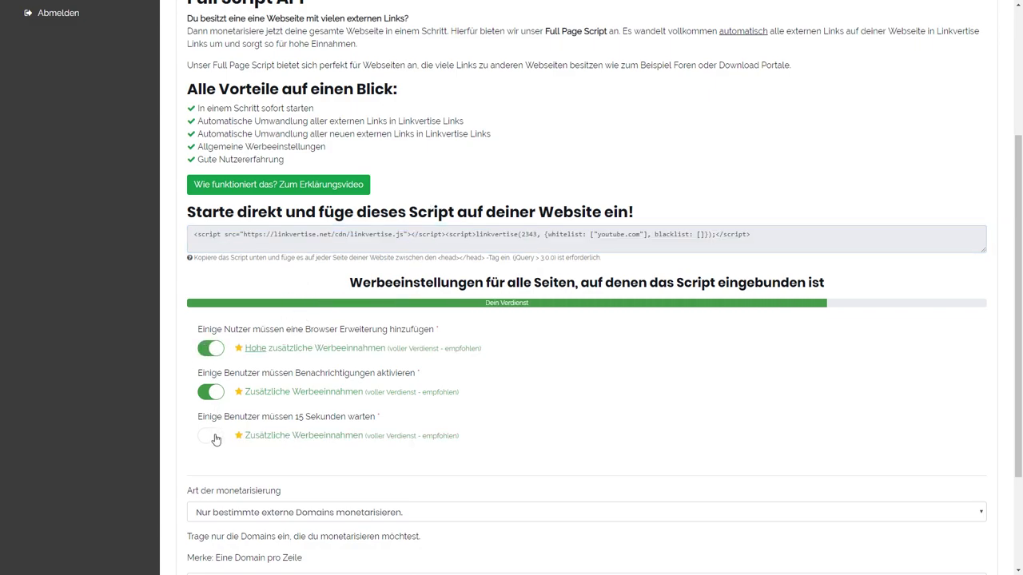
Toggle the 15-second wait requirement in Werbeeinstellungen, review the page, and switch it back on.
left_click(211, 437)
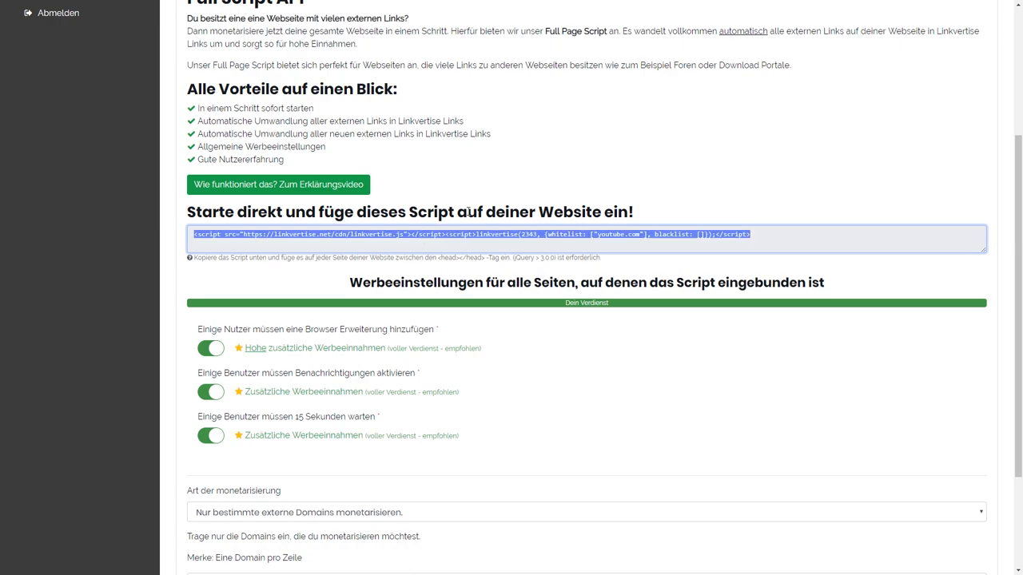
scroll("down", 3)
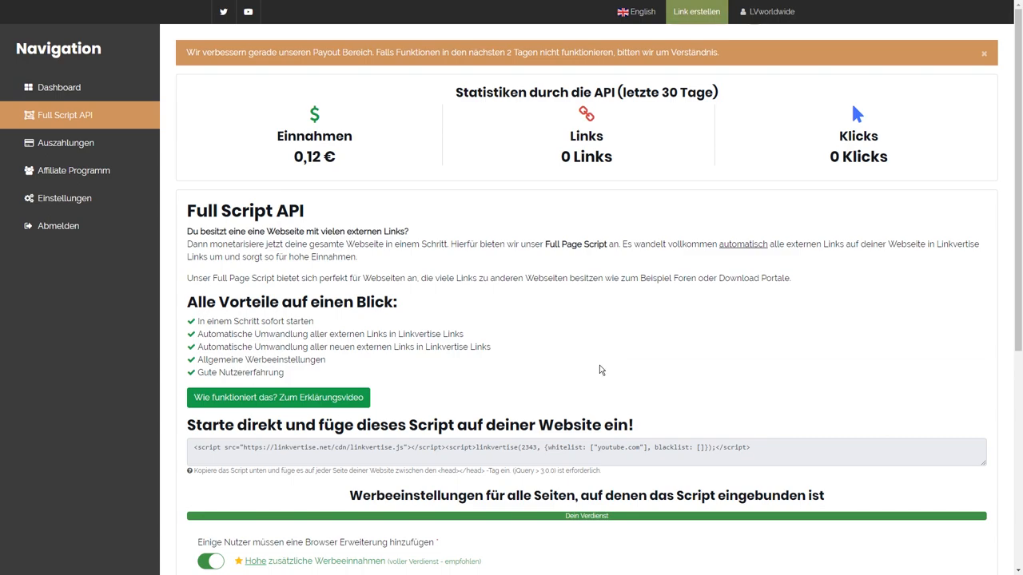
scroll("down", 3)
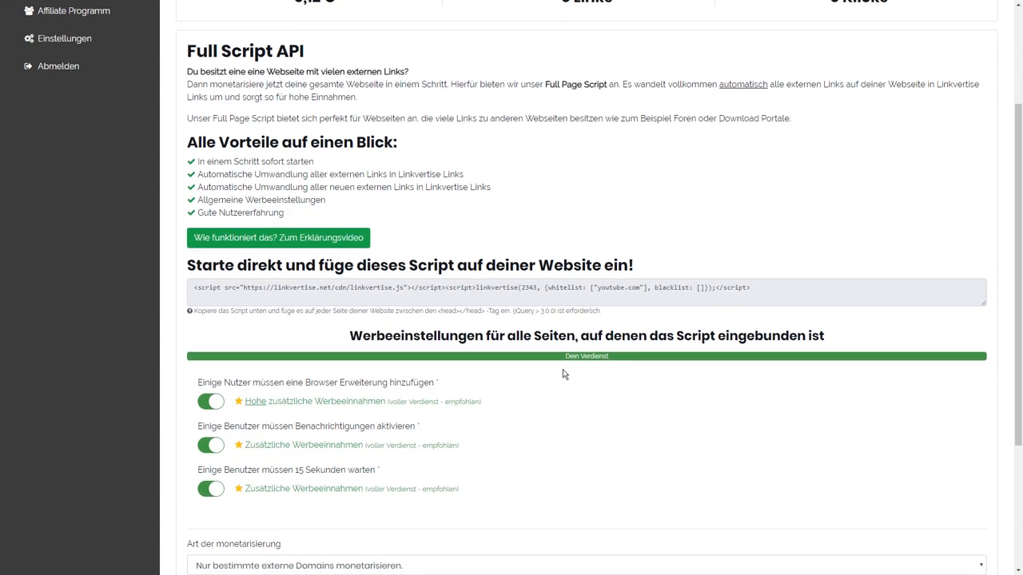
scroll("down", 3)
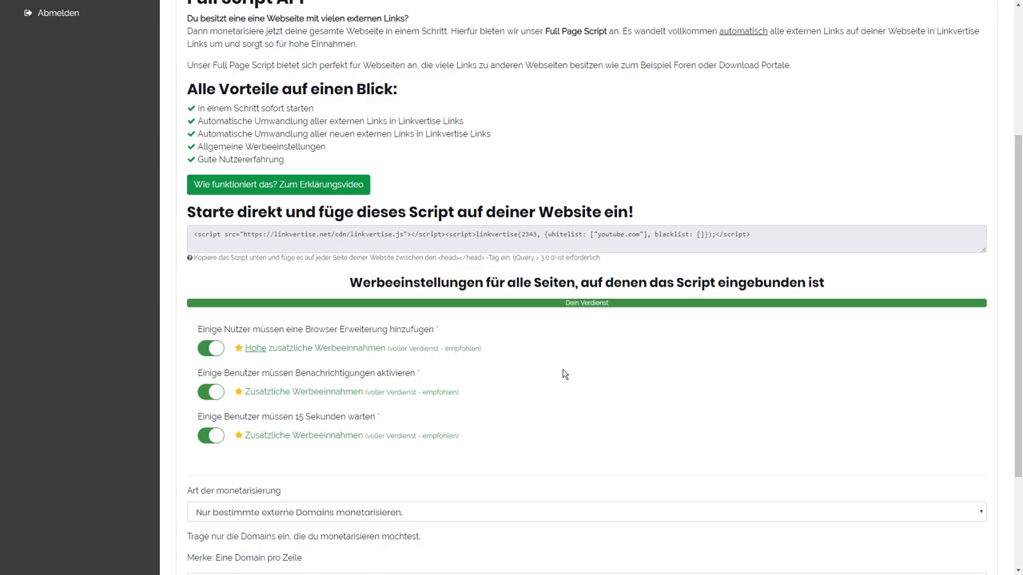
scroll("down", 3)
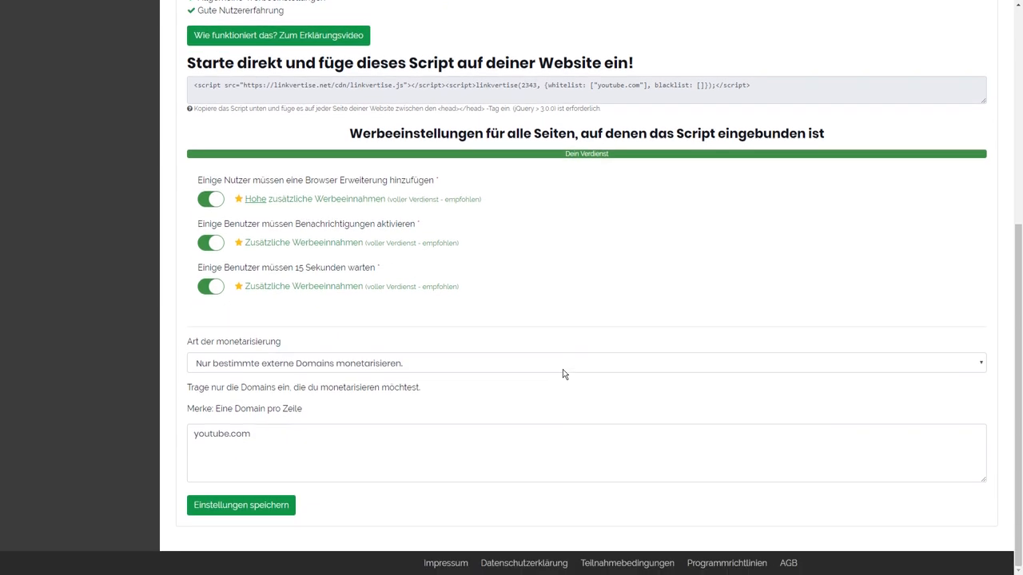
scroll("up", 3)
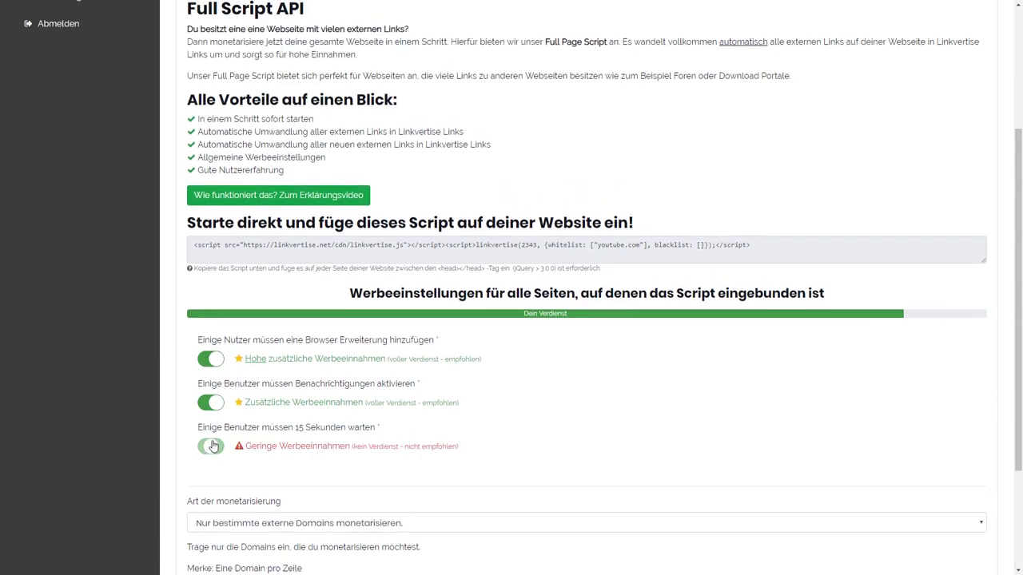
left_click(211, 444)
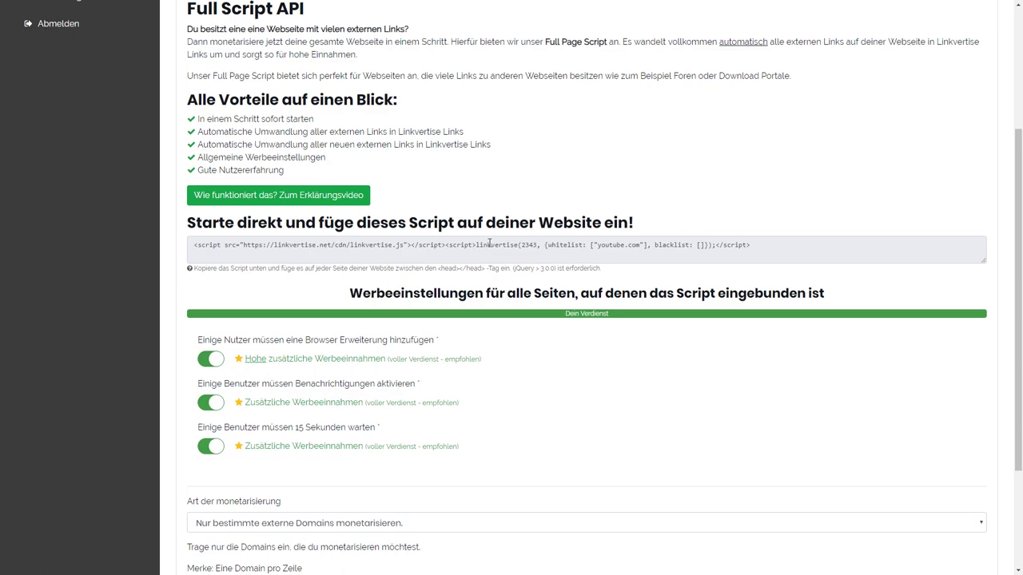
Select the entire Full Page Script embed code.
triple_click(487, 246)
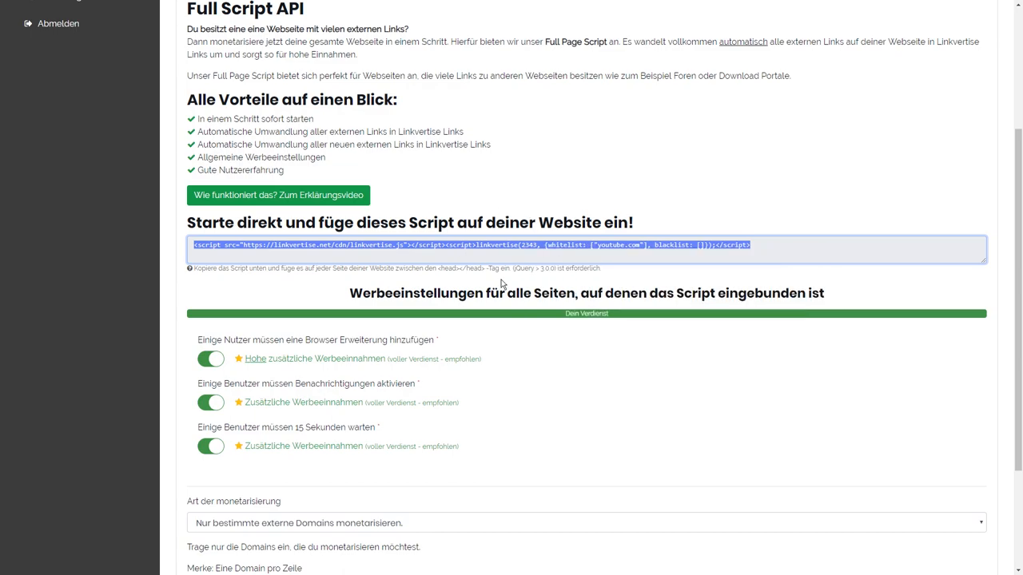
scroll("up", 3)
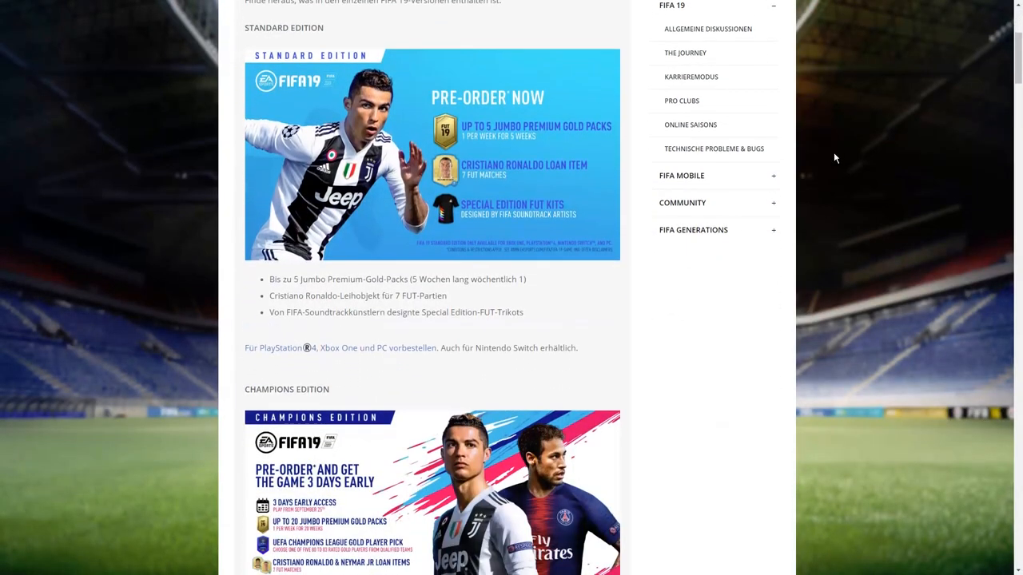
scroll("down", 3)
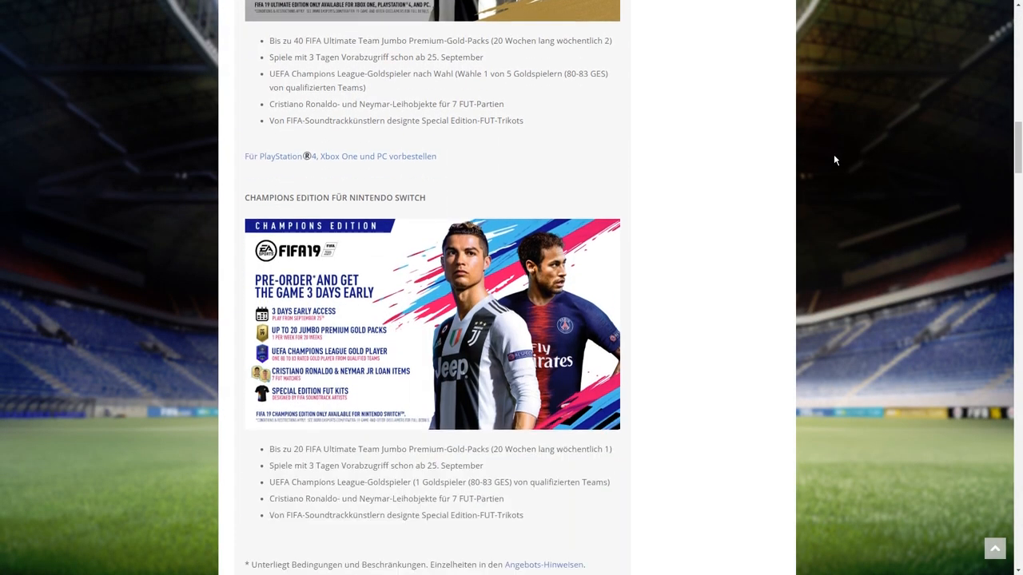
scroll("up", 3)
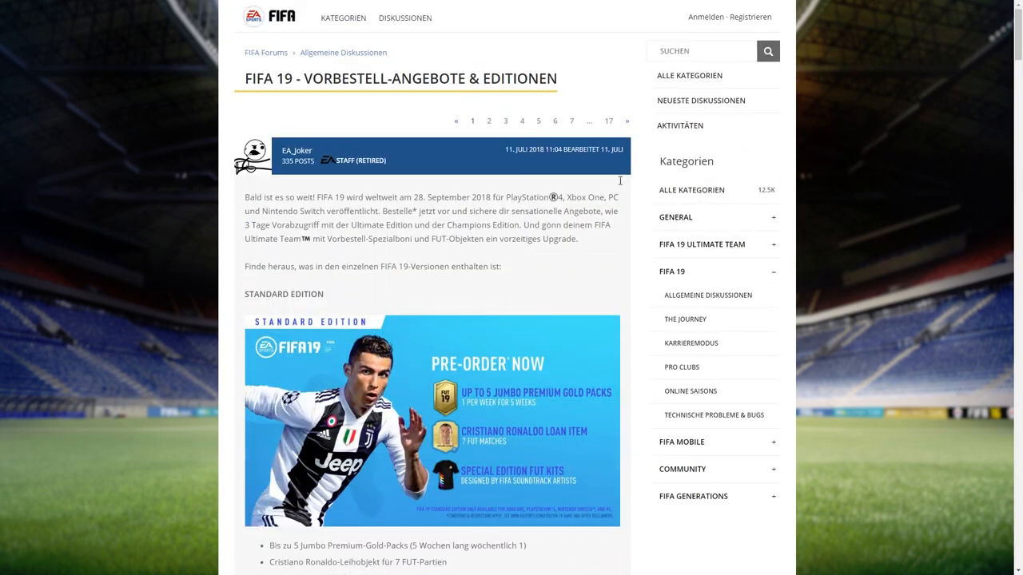
mouse_move(390, 16)
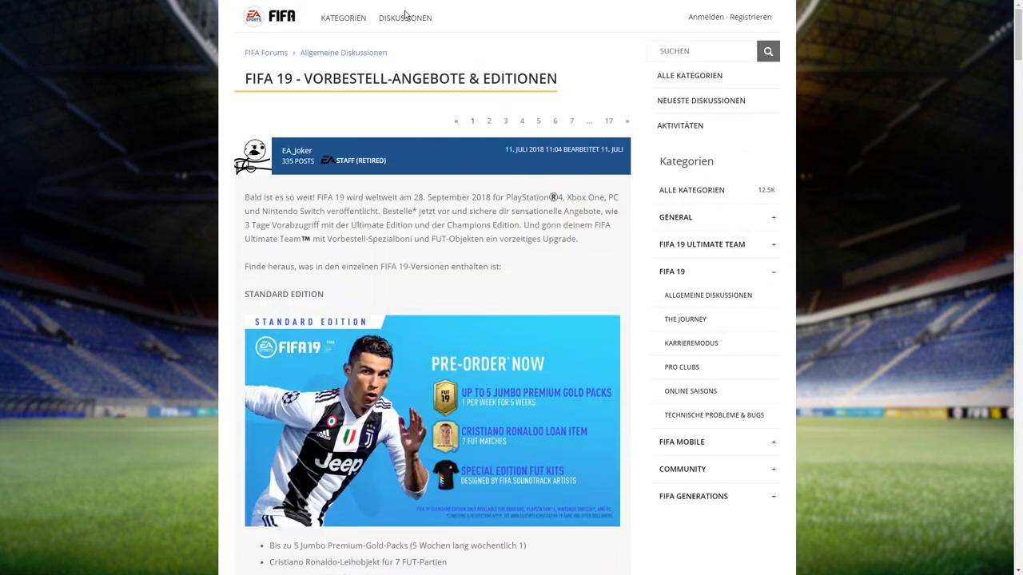
scroll("down", 3)
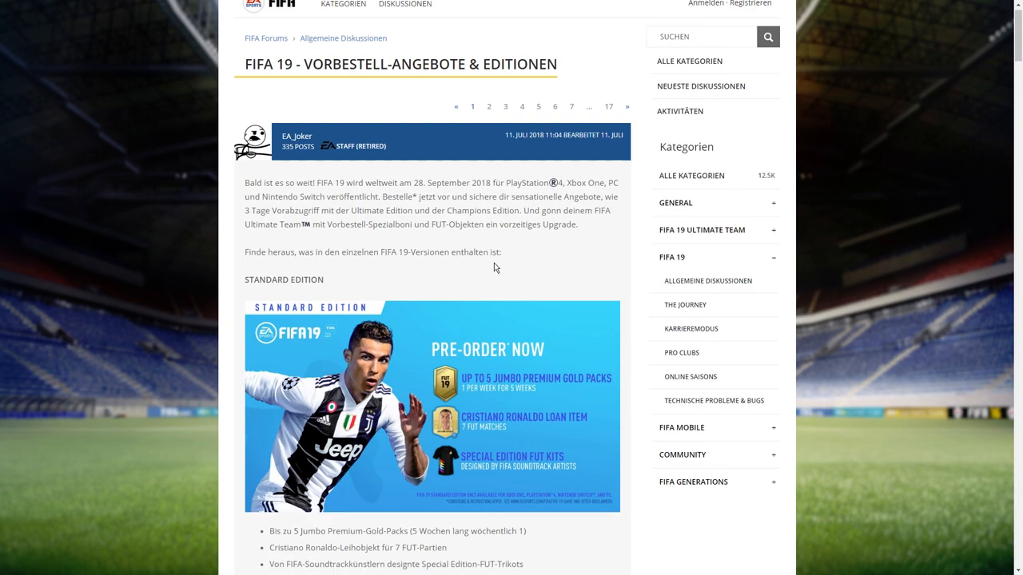
scroll("down", 3)
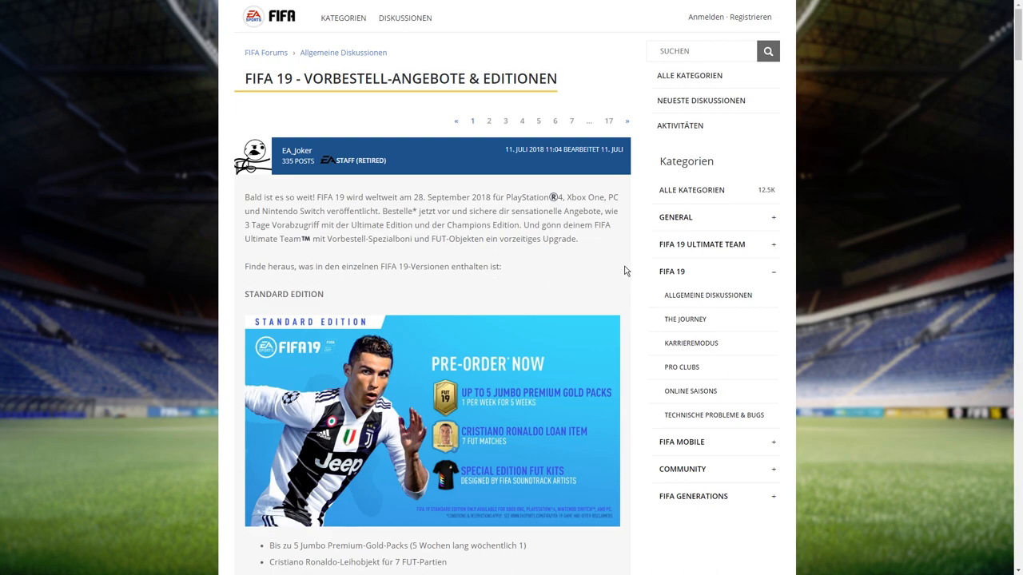
scroll("down", 3)
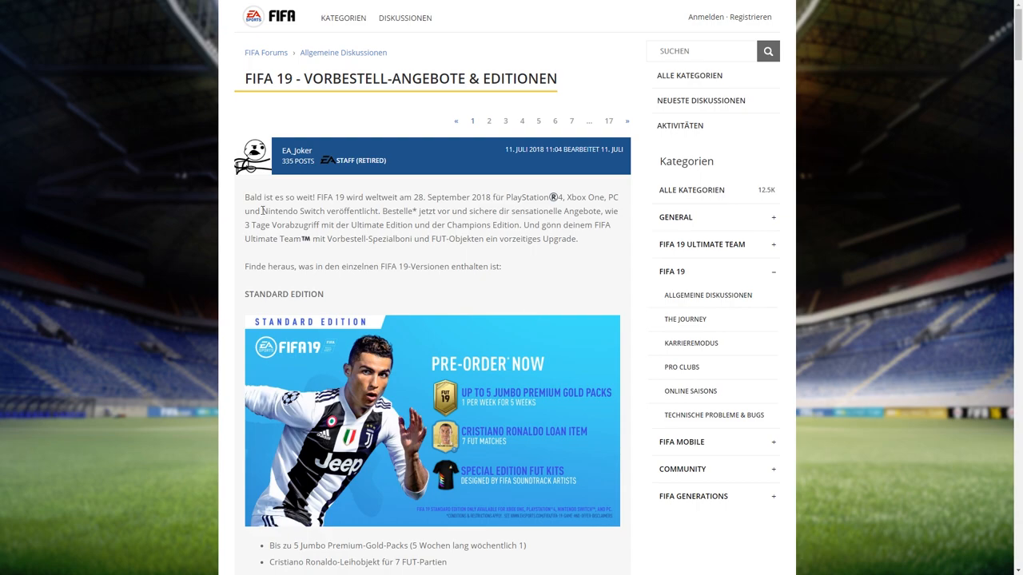
mouse_move(377, 265)
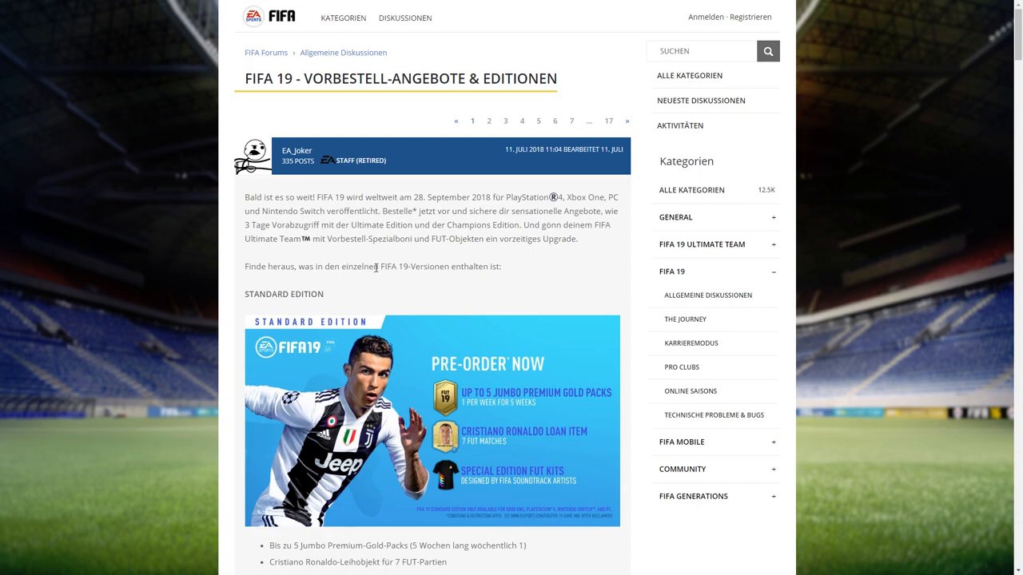
scroll("down", 3)
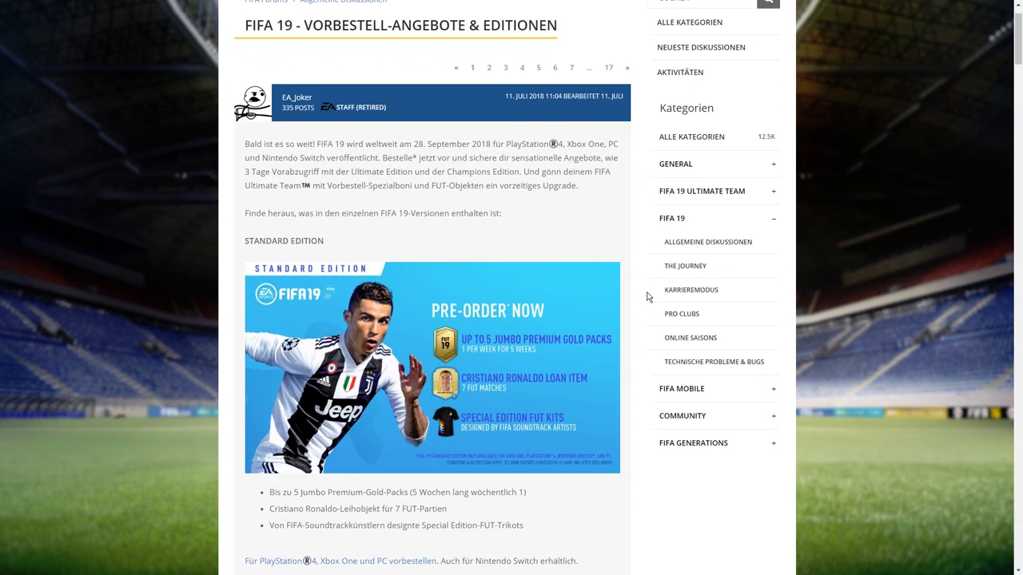
scroll("down", 3)
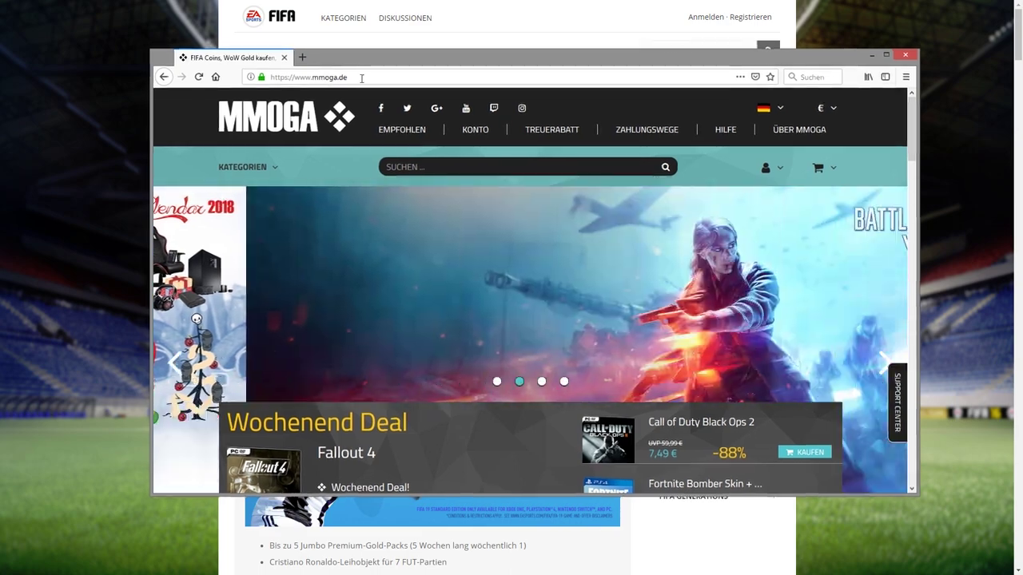
Scroll the MMOGA shop homepage down to its footer and enter 'fifa 1' in the search.
scroll("down", 3)
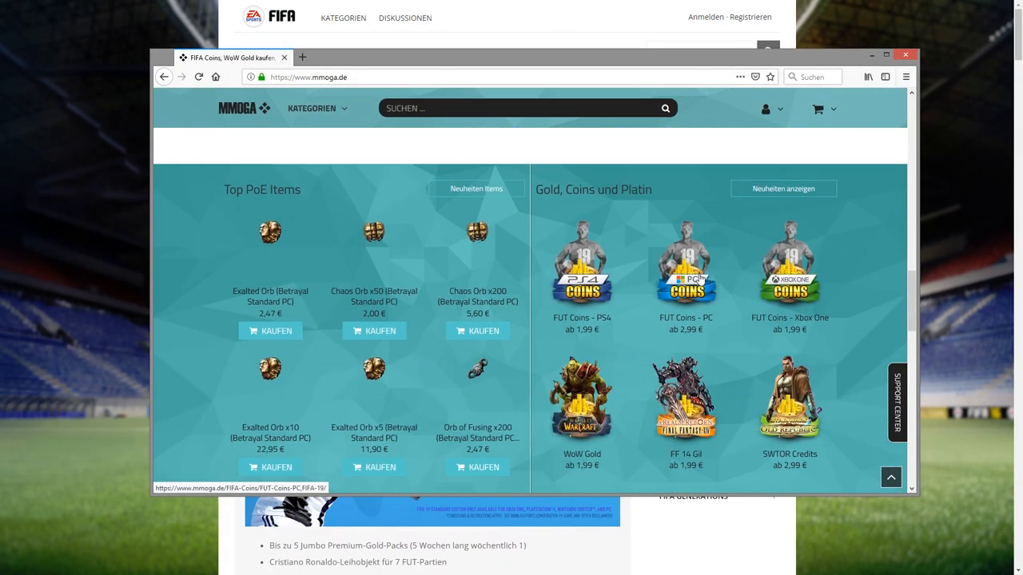
scroll("down", 3)
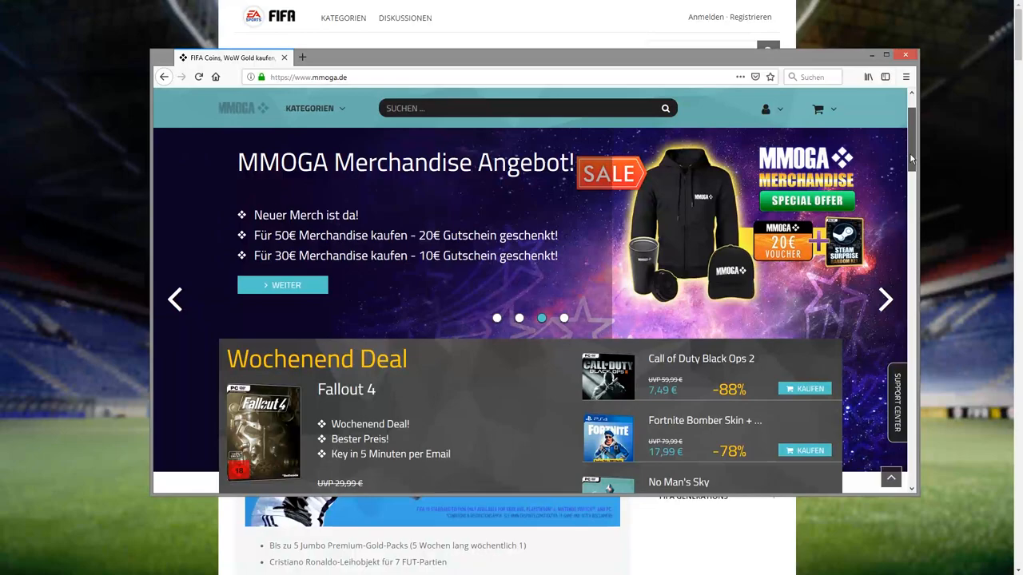
scroll("down", 3)
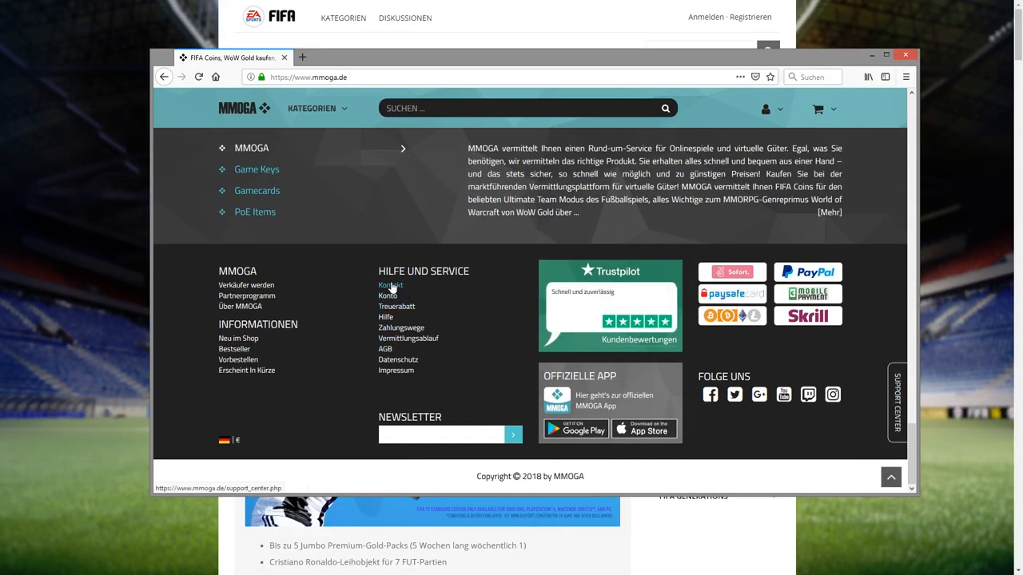
mouse_move(377, 297)
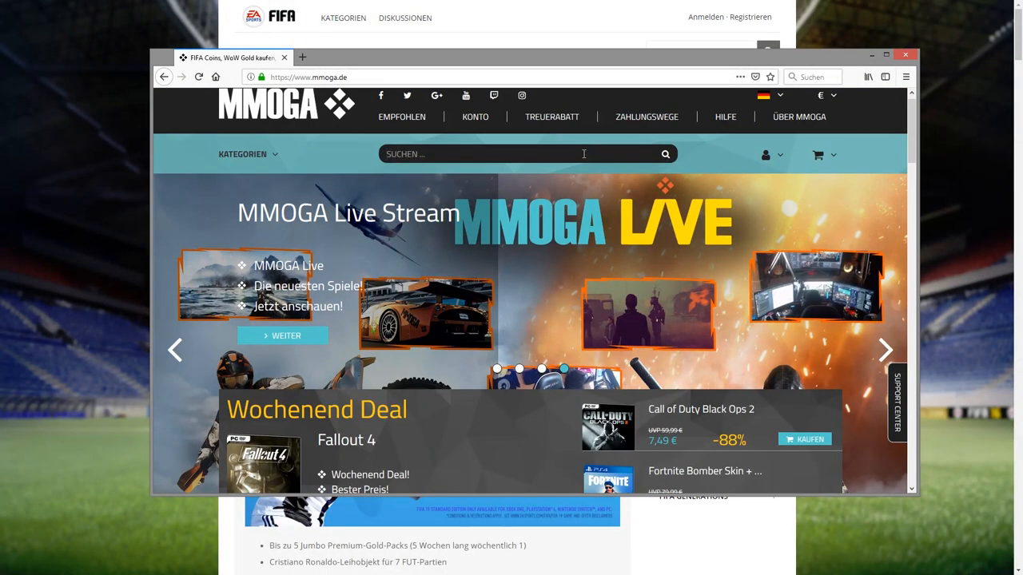
type("fifa 1")
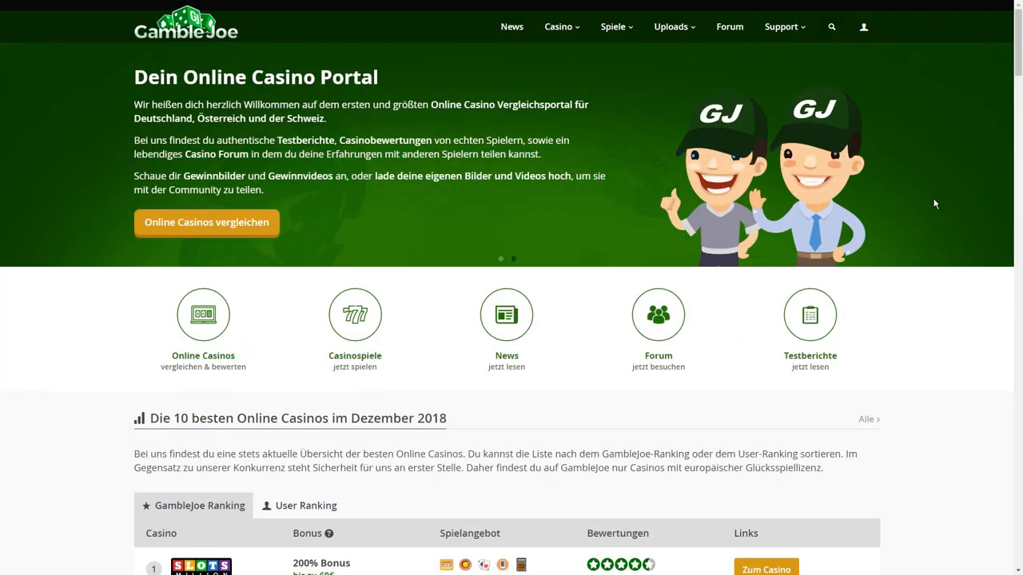
Open GambleJoe's Casino menu and scroll through the top-10 casino ranking and stats, then back up.
scroll("down", 3)
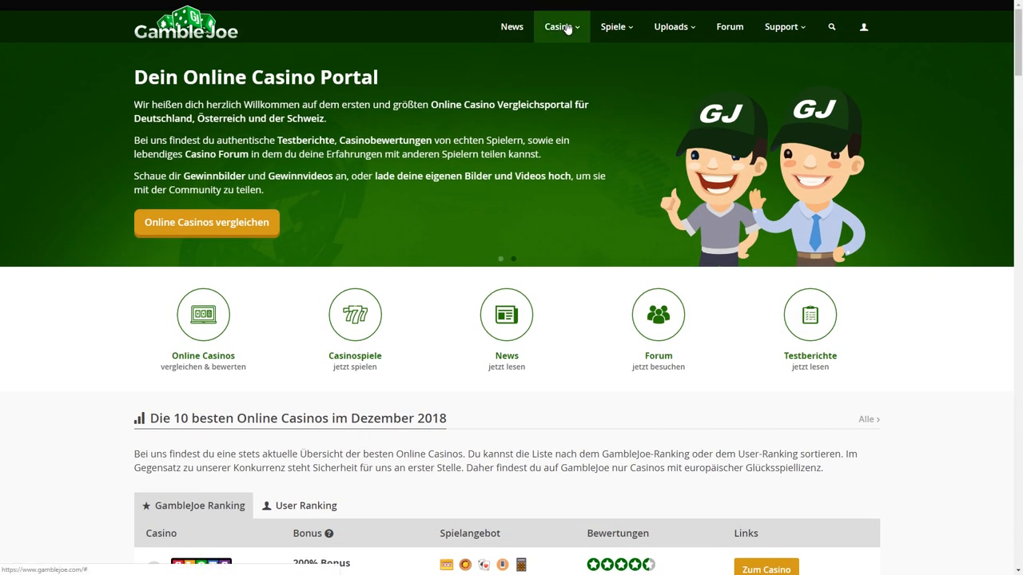
left_click(559, 26)
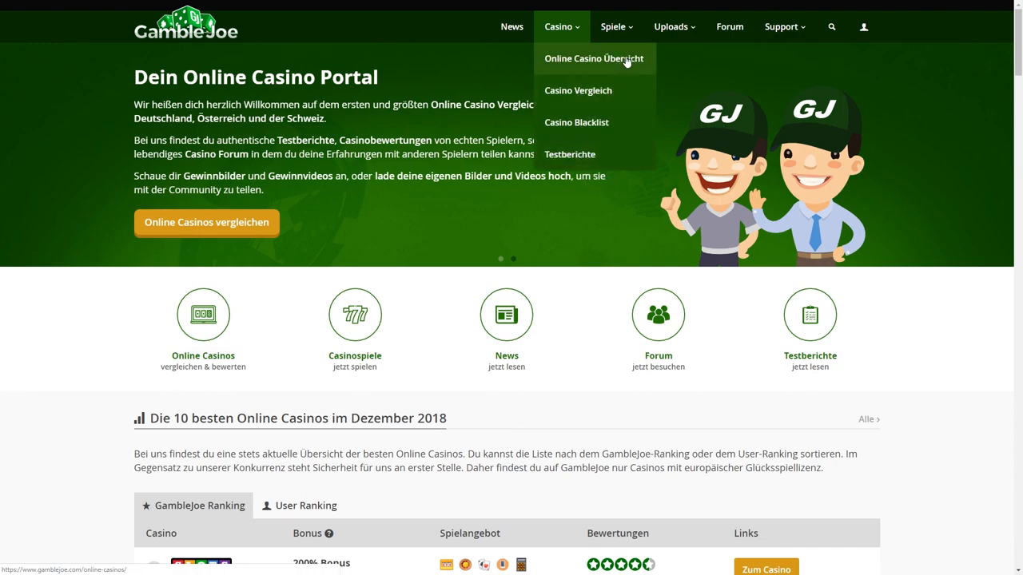
scroll("down", 3)
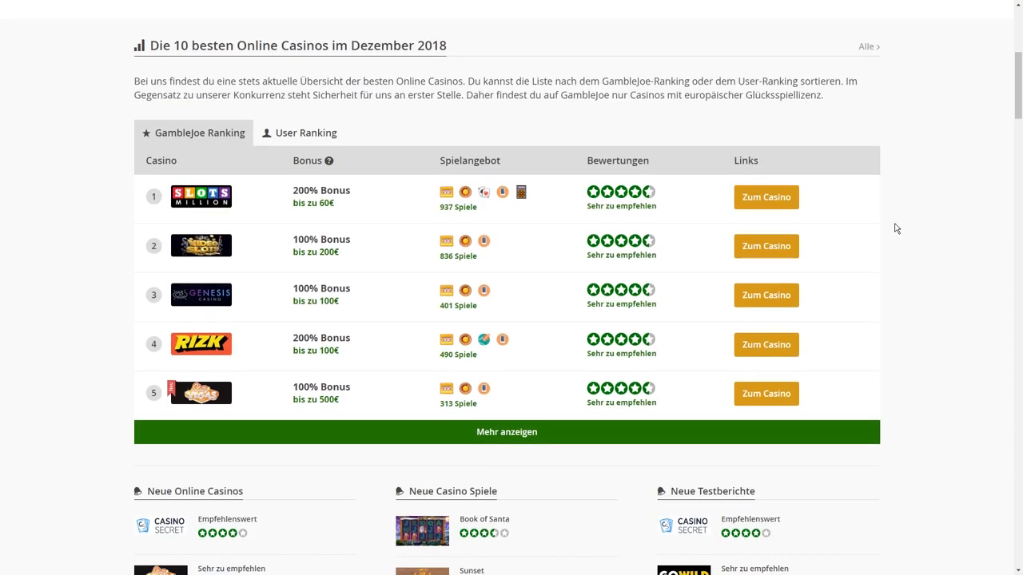
scroll("down", 3)
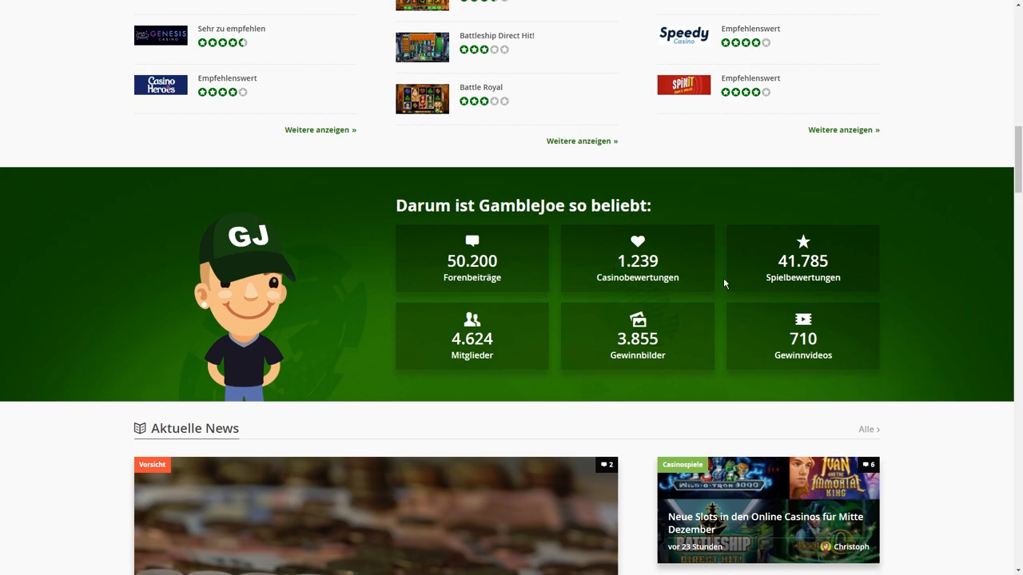
scroll("up", 3)
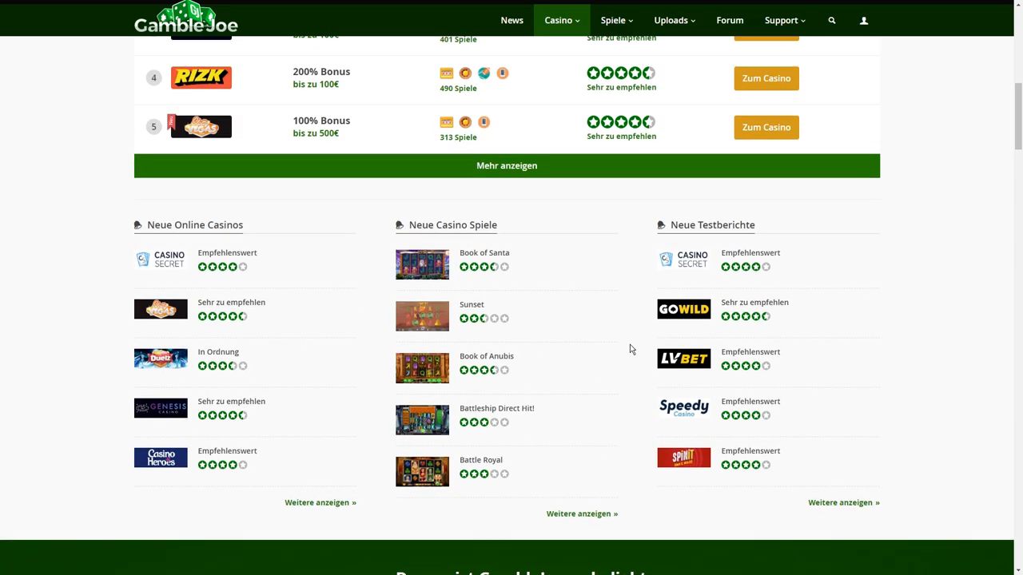
scroll("up", 3)
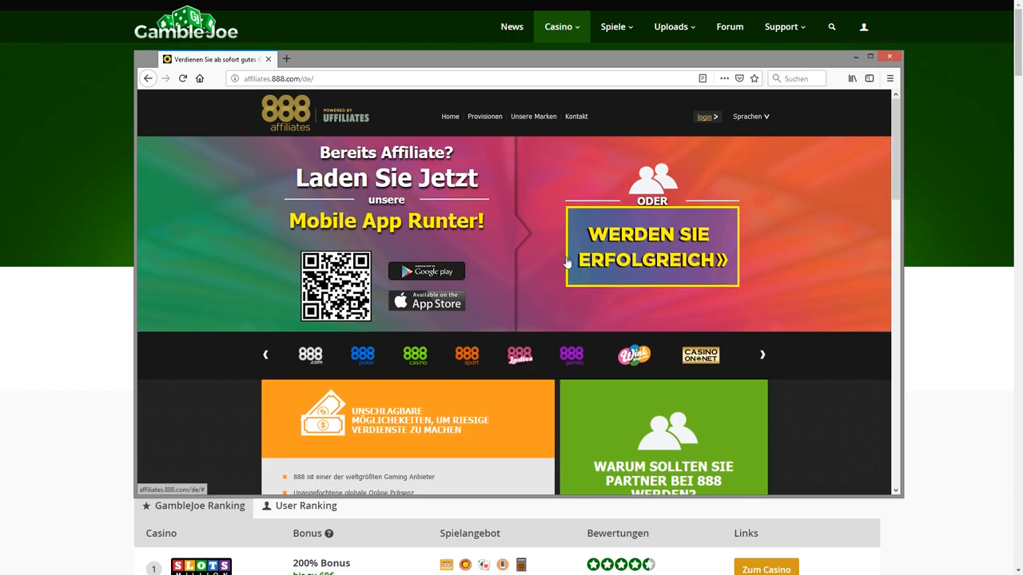
scroll("down", 3)
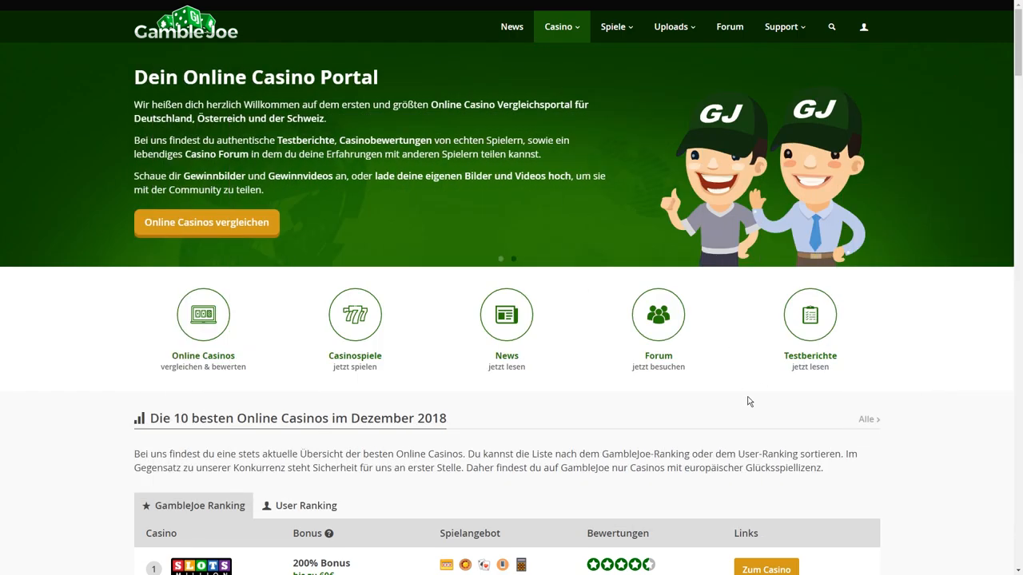
scroll("down", 3)
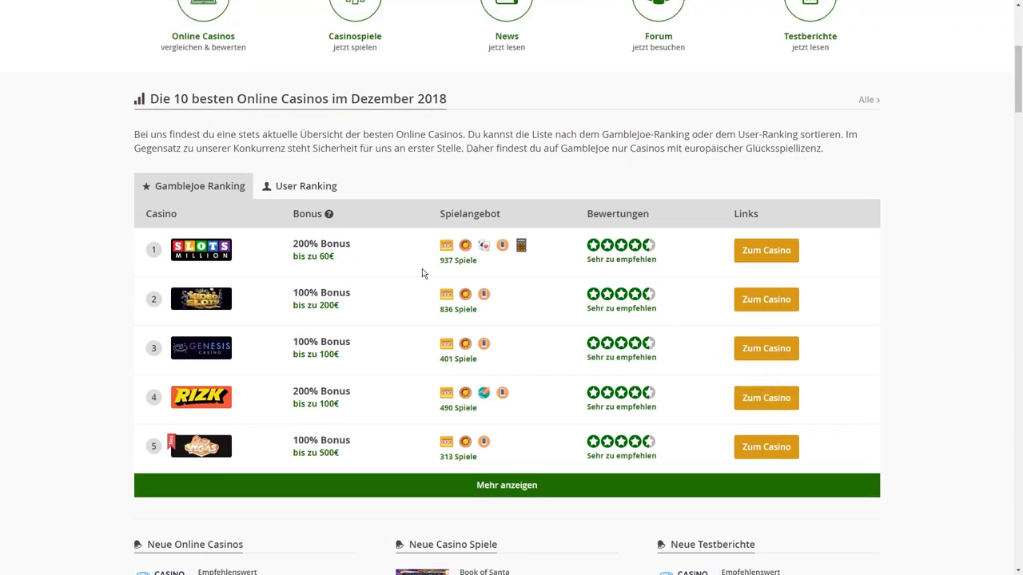
left_click(307, 185)
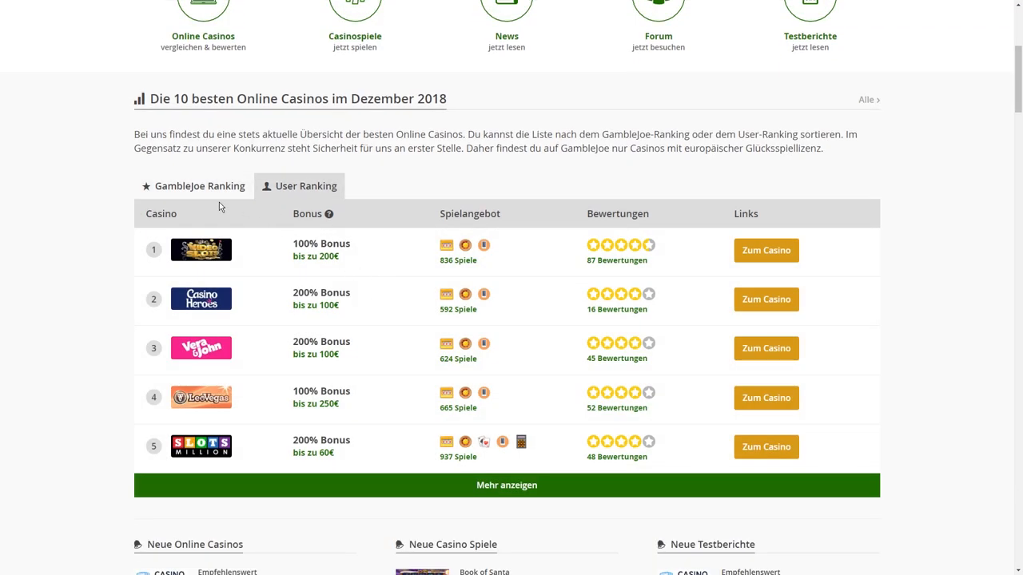
left_click(192, 185)
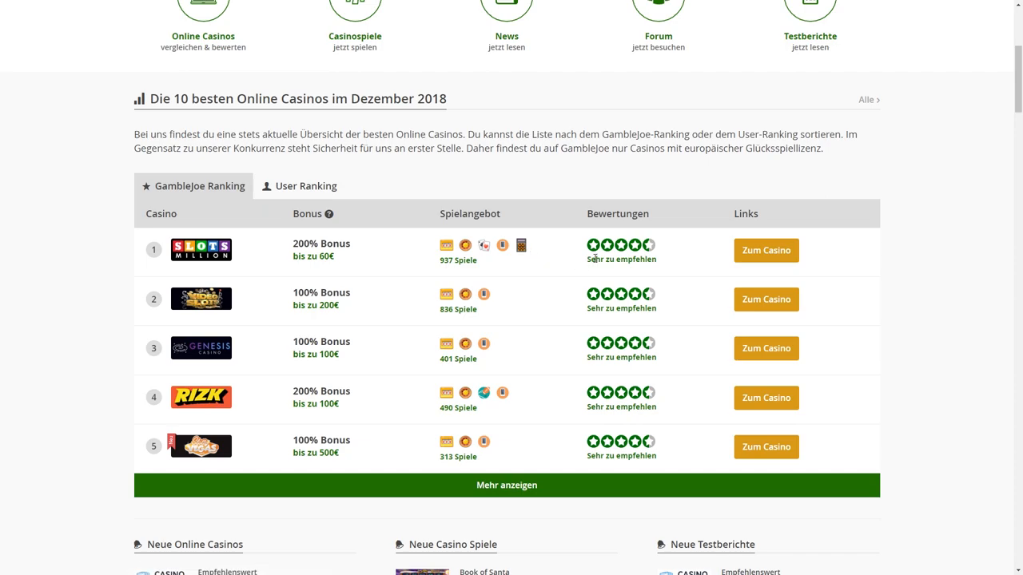
scroll("down", 3)
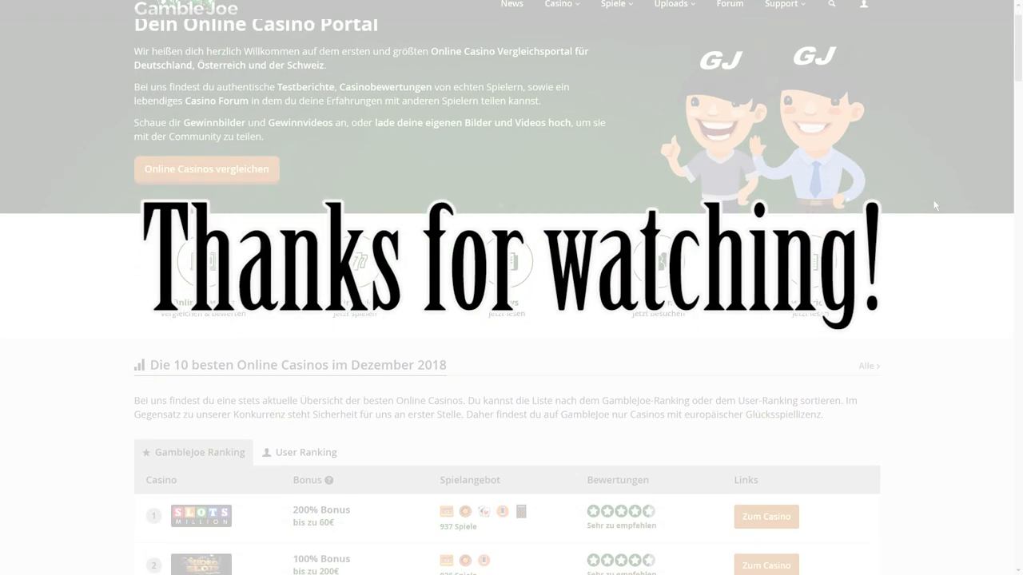
scroll("down", 3)
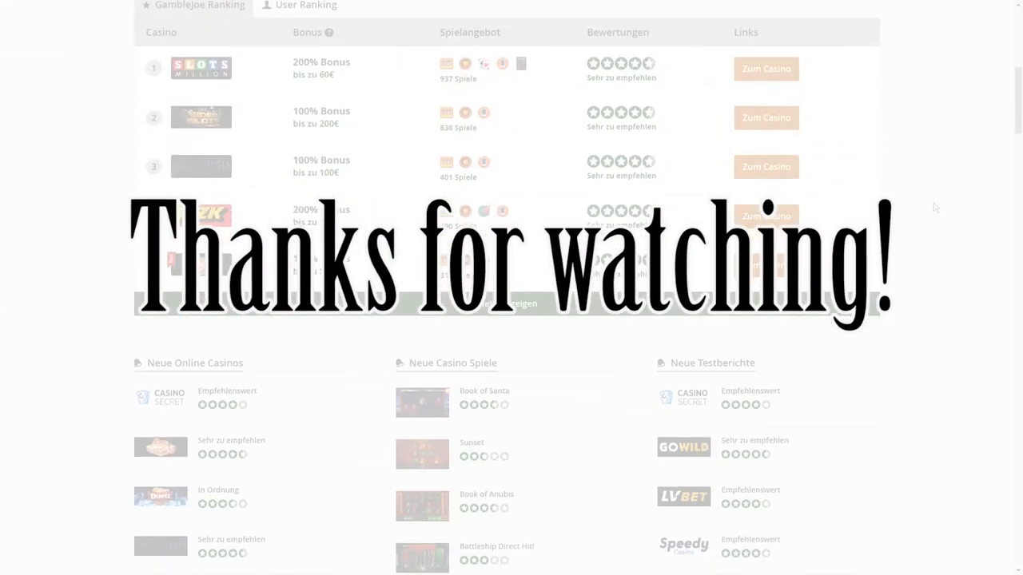
scroll("up", 3)
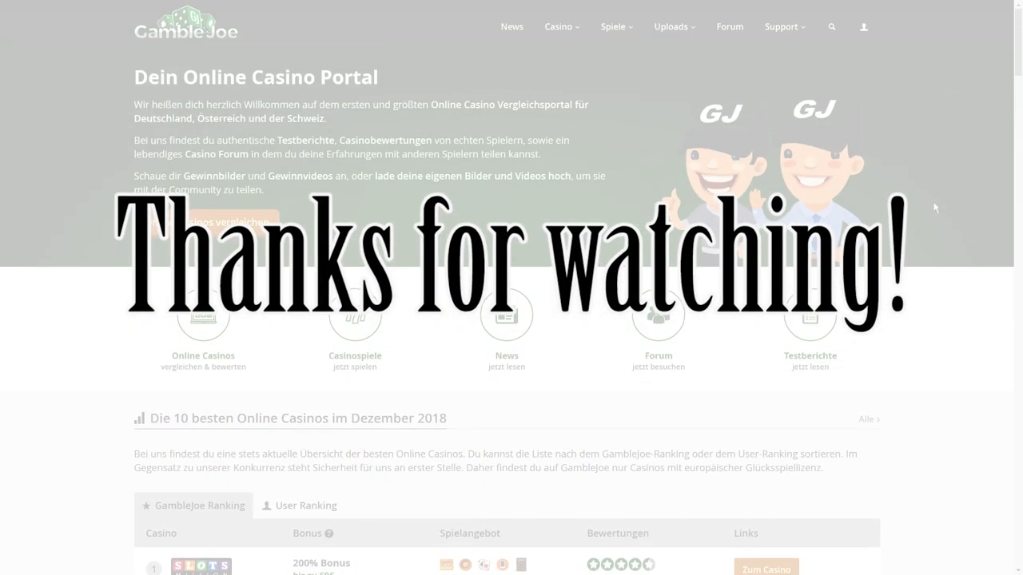